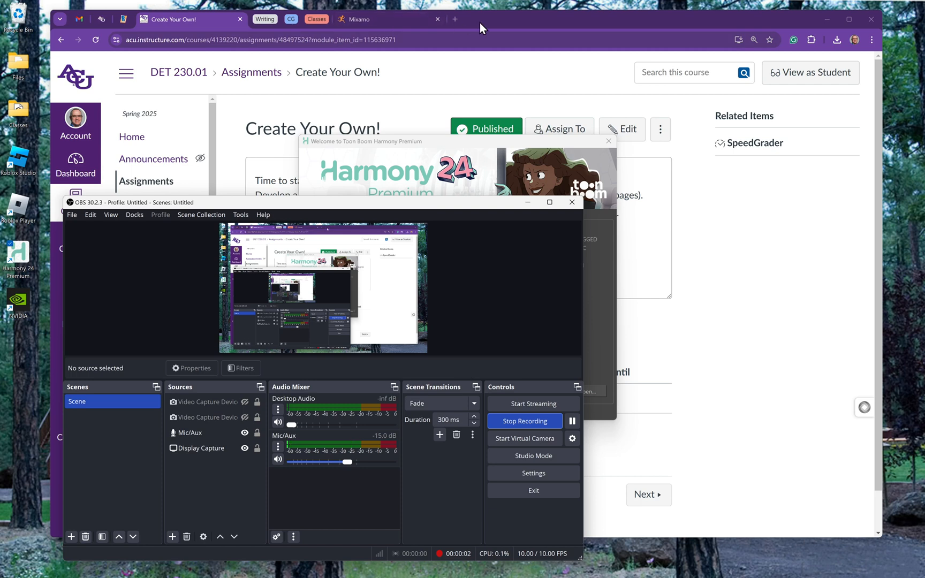
Switch to the Mixamo browser tab showing the 'turn' animation search with Right Turn previewed.
{"action": "left_click", "coordinate": [359, 19]}
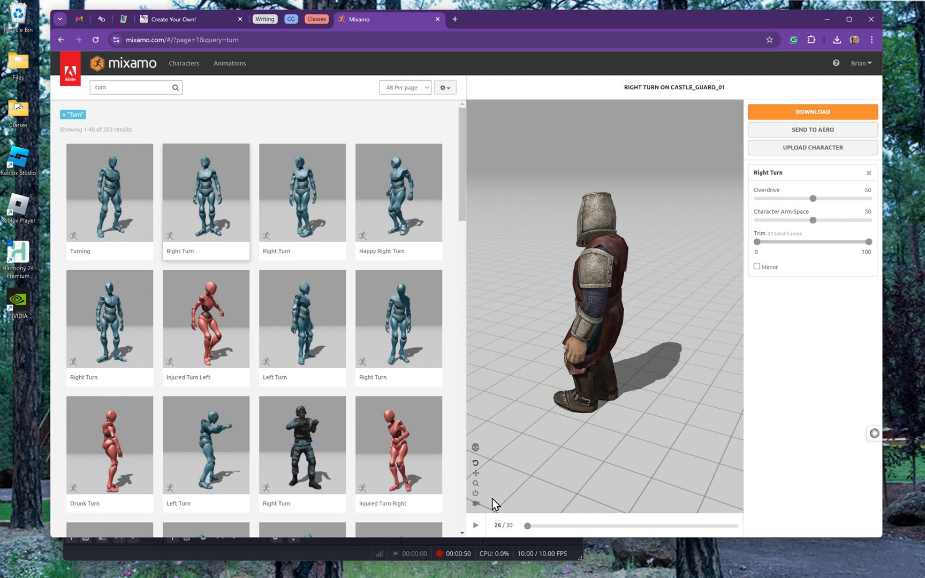
{"action": "left_click", "coordinate": [96, 40]}
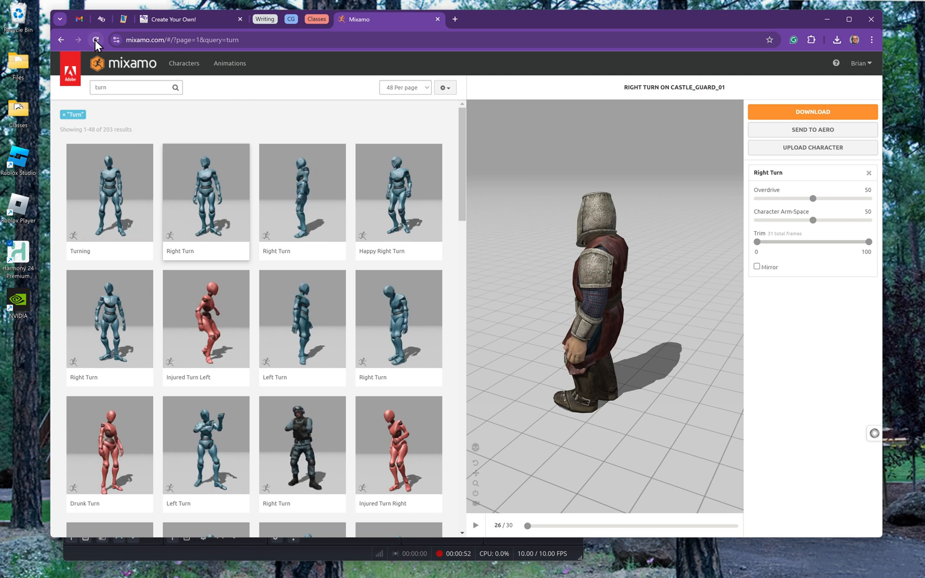
{"action": "left_click", "coordinate": [95, 40]}
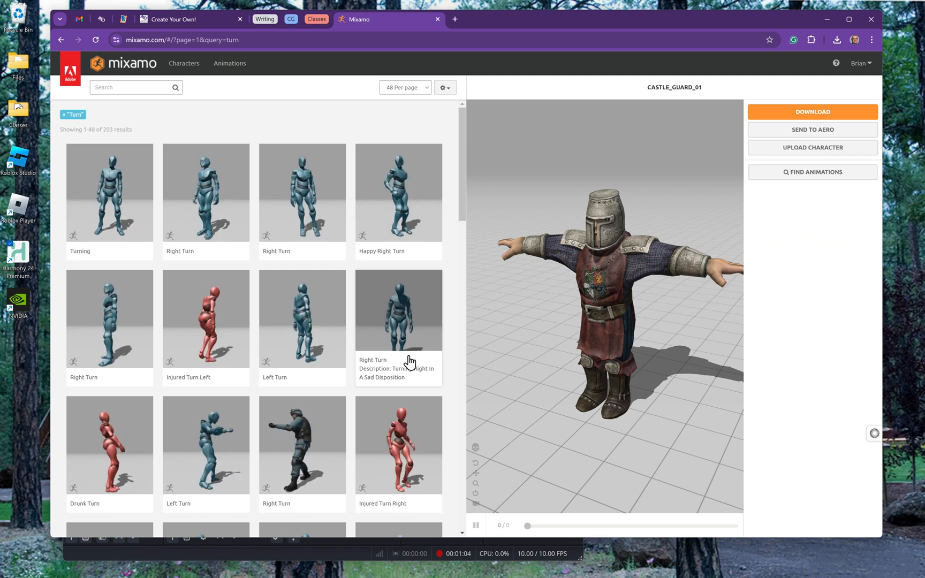
{"action": "mouse_move", "coordinate": [212, 256]}
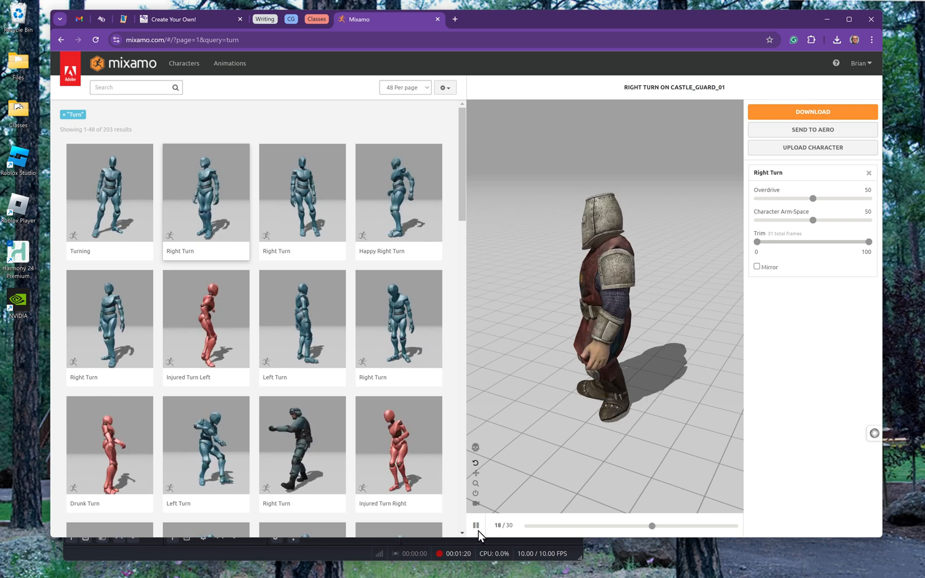
{"action": "scroll", "scroll_direction": "down", "scroll_amount": 3}
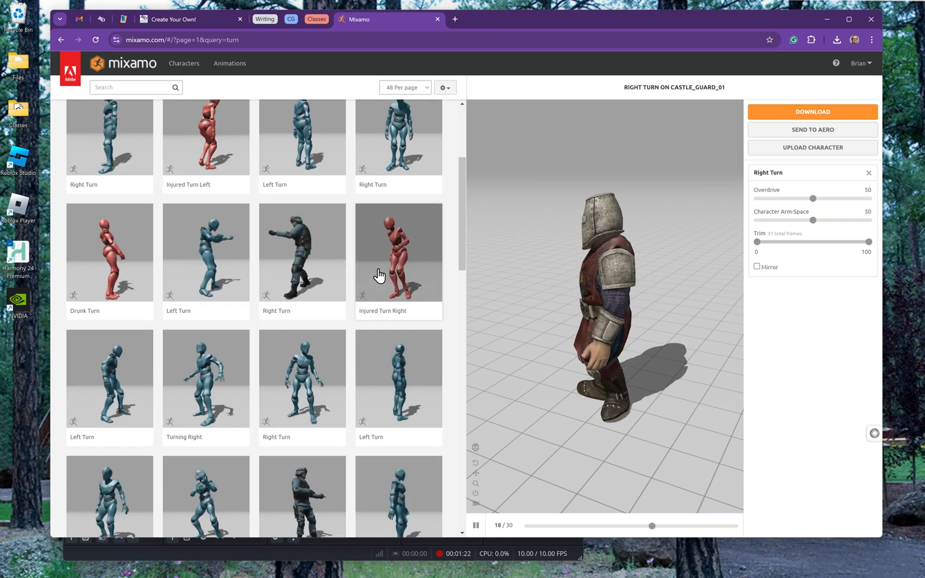
{"action": "scroll", "scroll_direction": "down", "scroll_amount": 3}
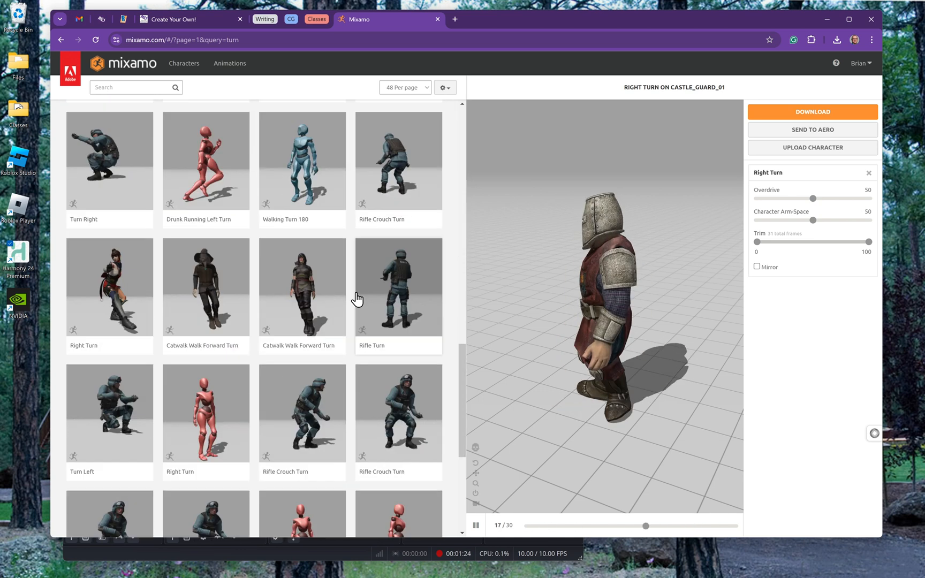
{"action": "scroll", "scroll_direction": "down", "scroll_amount": 3}
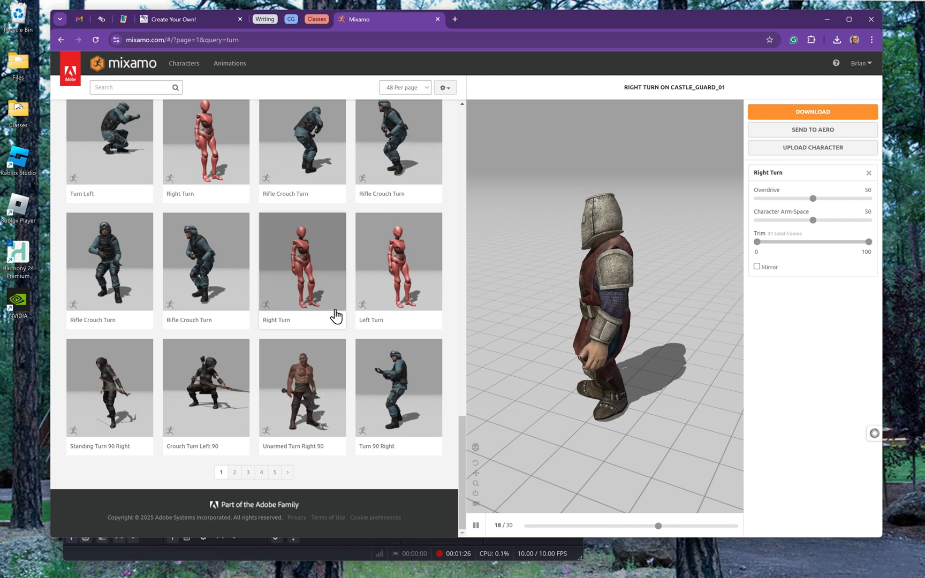
{"action": "scroll", "scroll_direction": "down", "scroll_amount": 3}
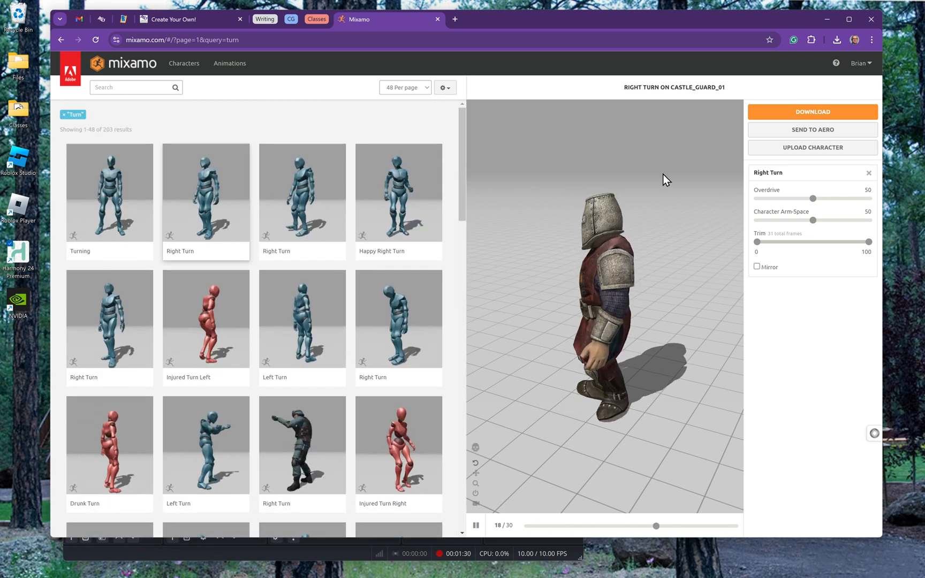
Download the Right Turn animation as FBX with skin at 24 frames per second.
{"action": "left_click", "coordinate": [811, 111]}
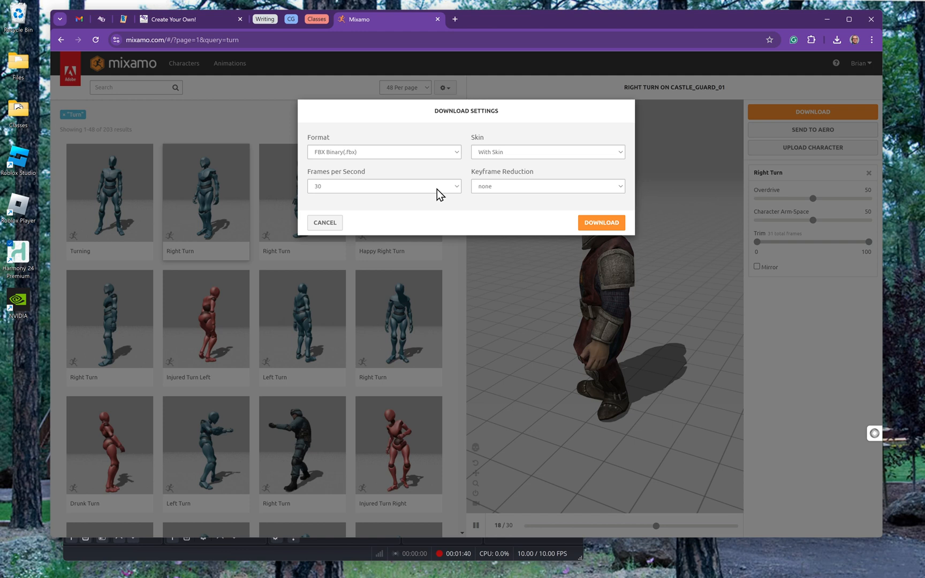
{"action": "left_click", "coordinate": [383, 186]}
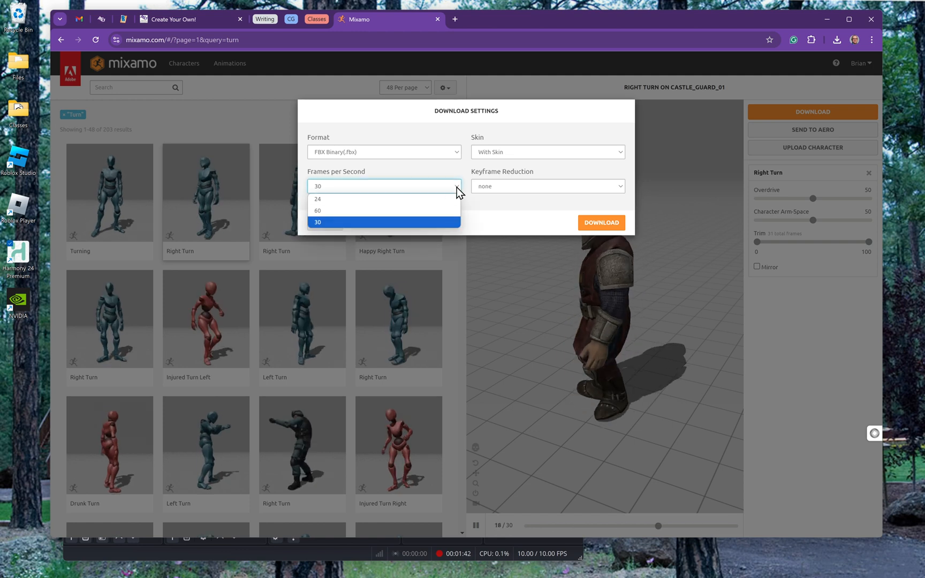
{"action": "left_click", "coordinate": [317, 199]}
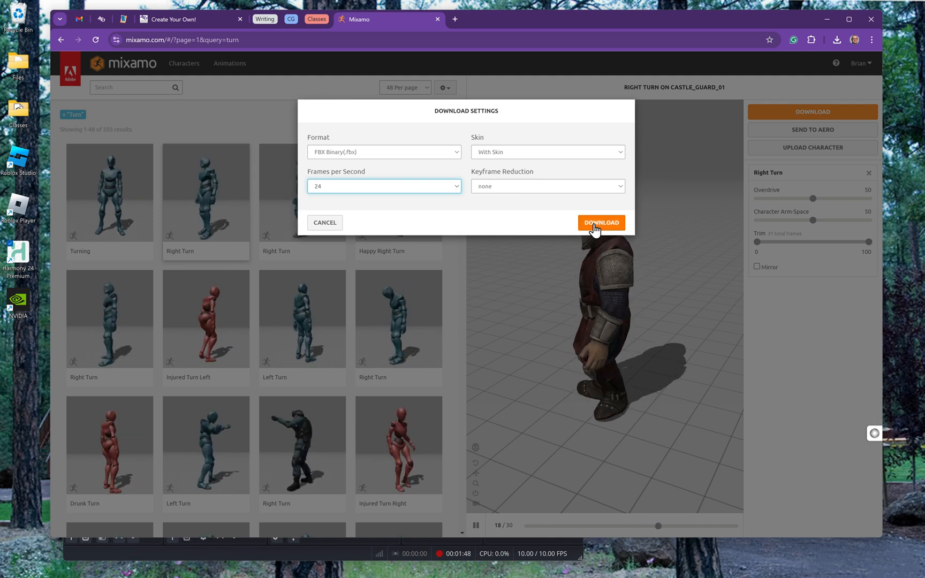
{"action": "left_click", "coordinate": [600, 223]}
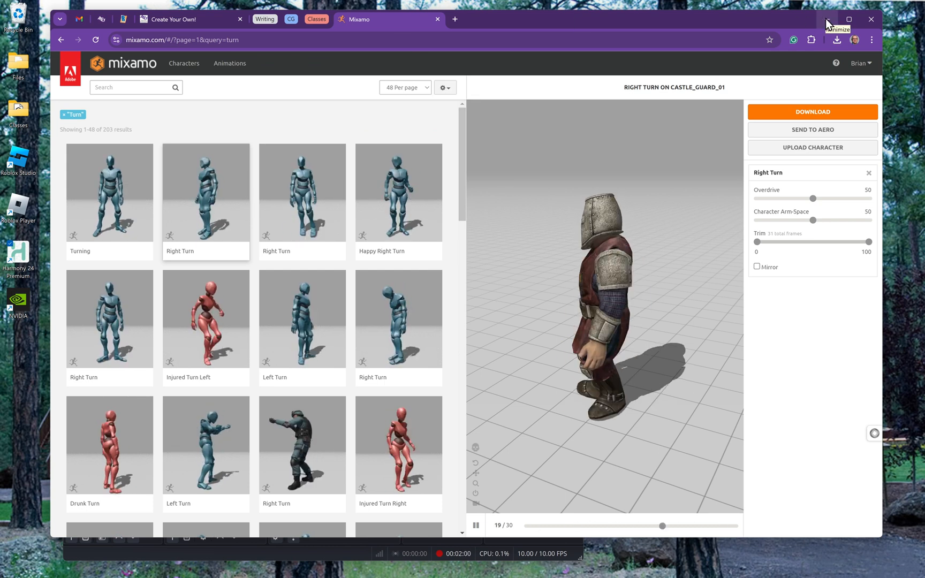
Leave the browser and create the new Harmony scene named 3DCharImport.
{"action": "left_click", "coordinate": [827, 19]}
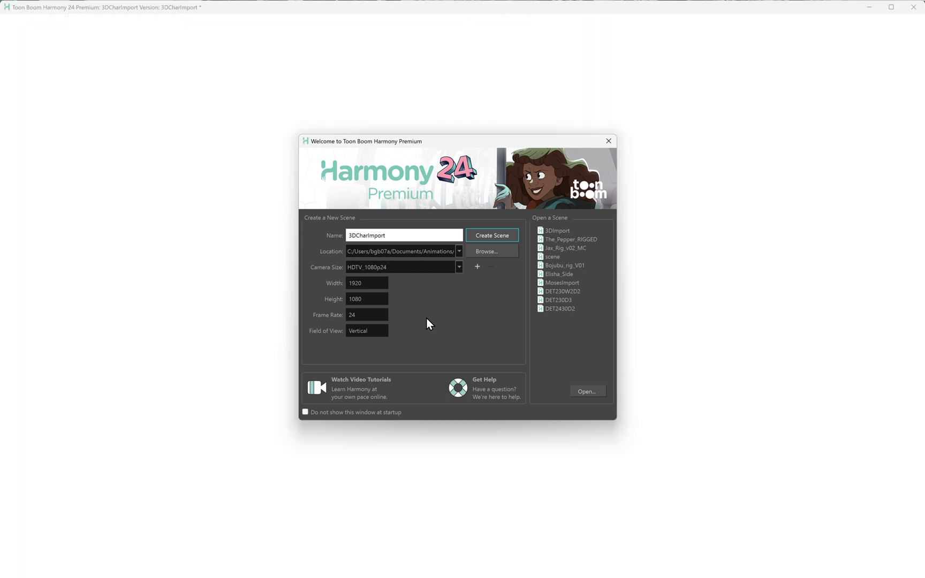
{"action": "left_click", "coordinate": [491, 236]}
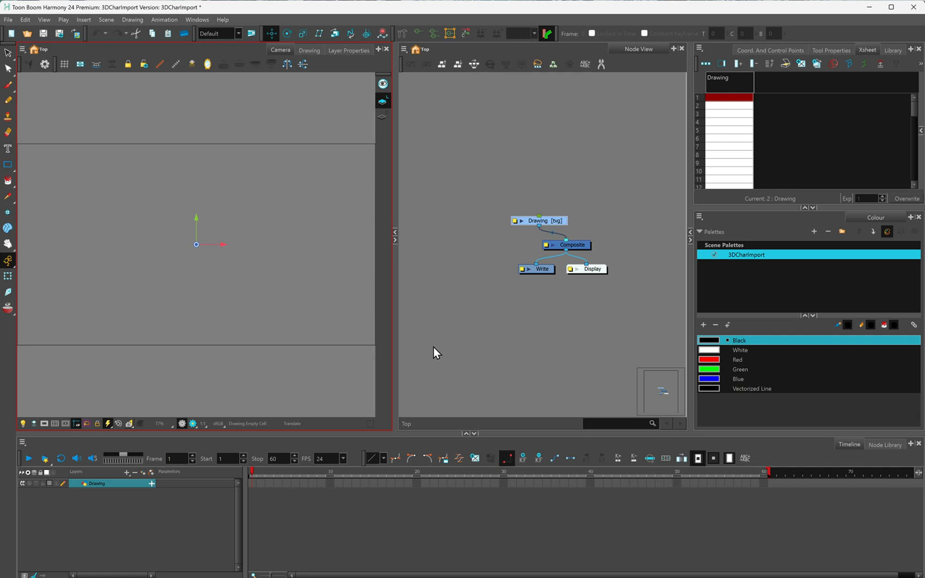
{"action": "mouse_move", "coordinate": [227, 149]}
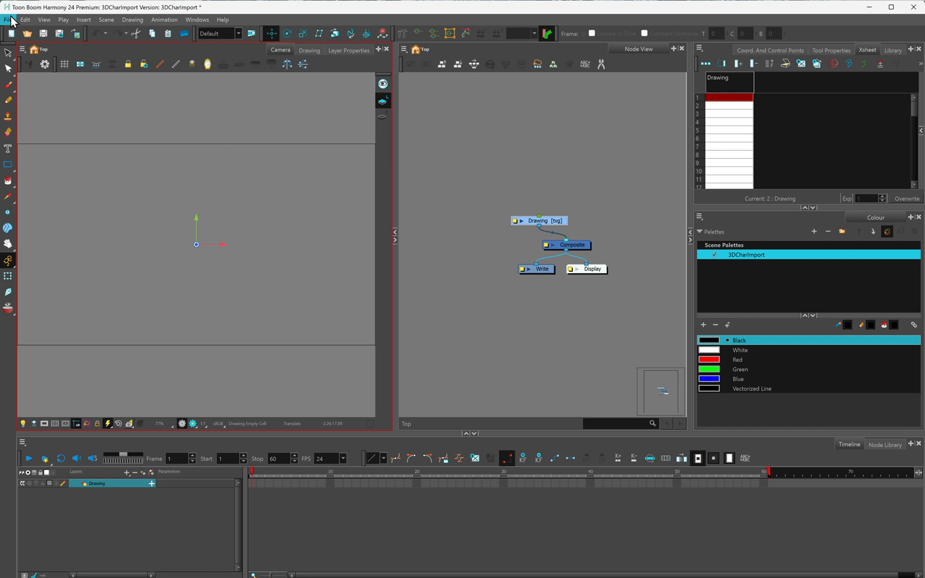
Start a 3D Models import and choose Right Turn.fbx from Downloads as the source file.
{"action": "left_click", "coordinate": [9, 19]}
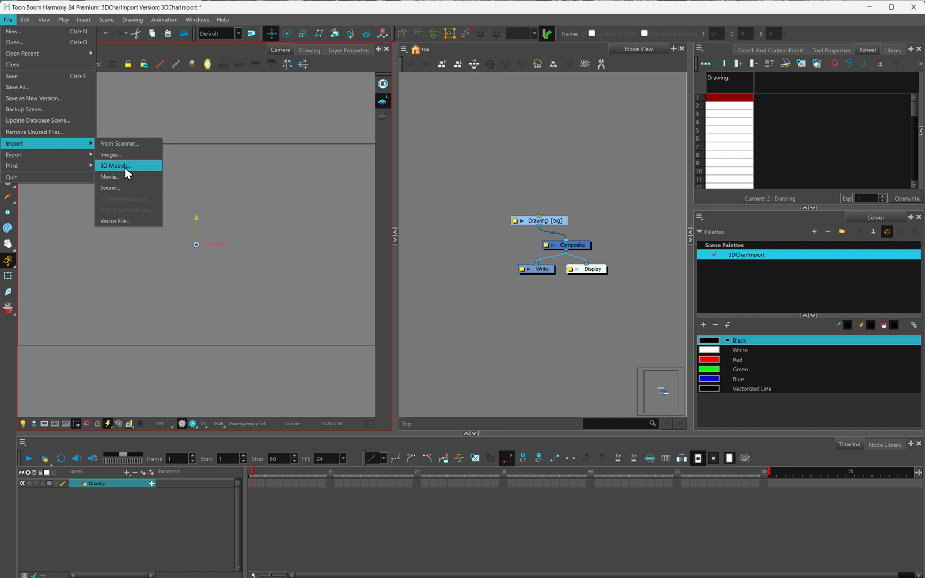
{"action": "left_click", "coordinate": [114, 166]}
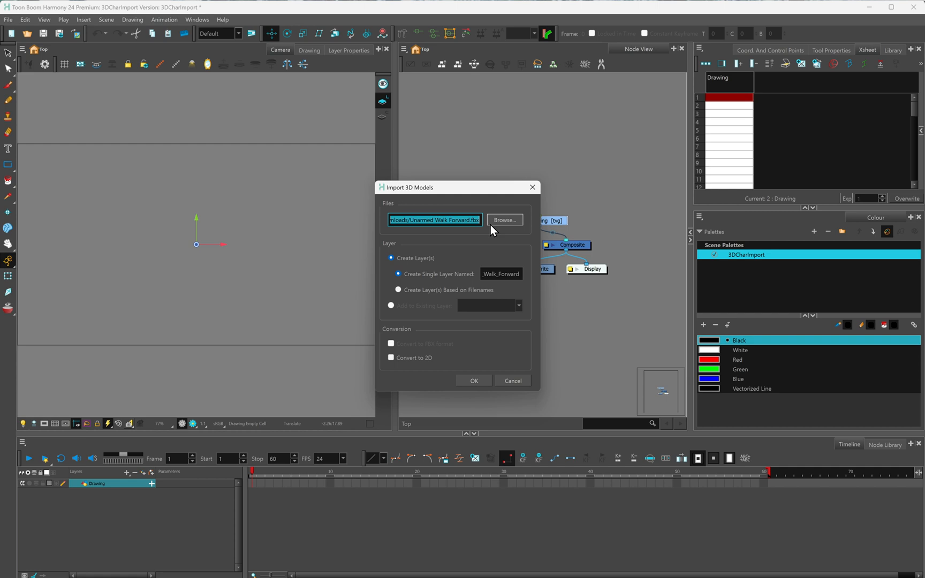
{"action": "left_click", "coordinate": [503, 220]}
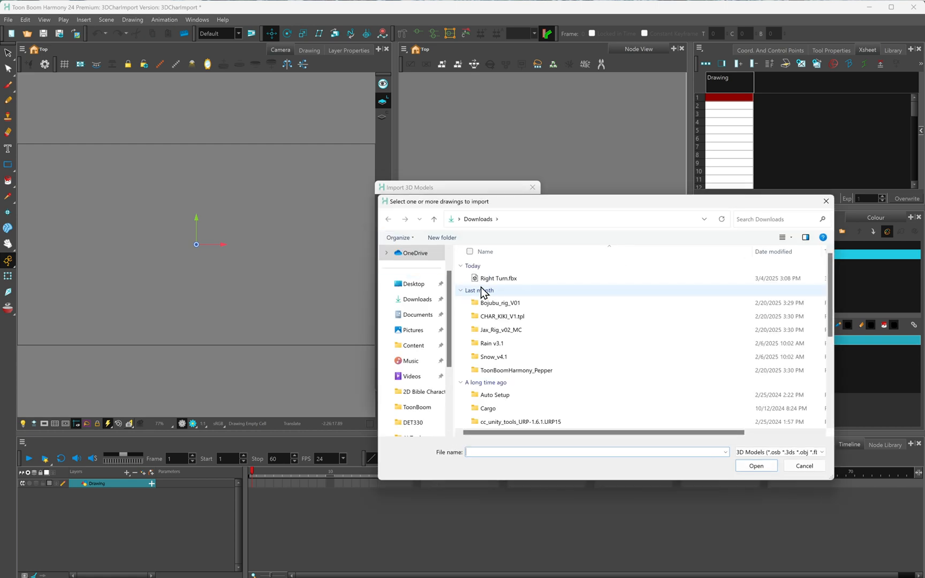
{"action": "left_click", "coordinate": [498, 279]}
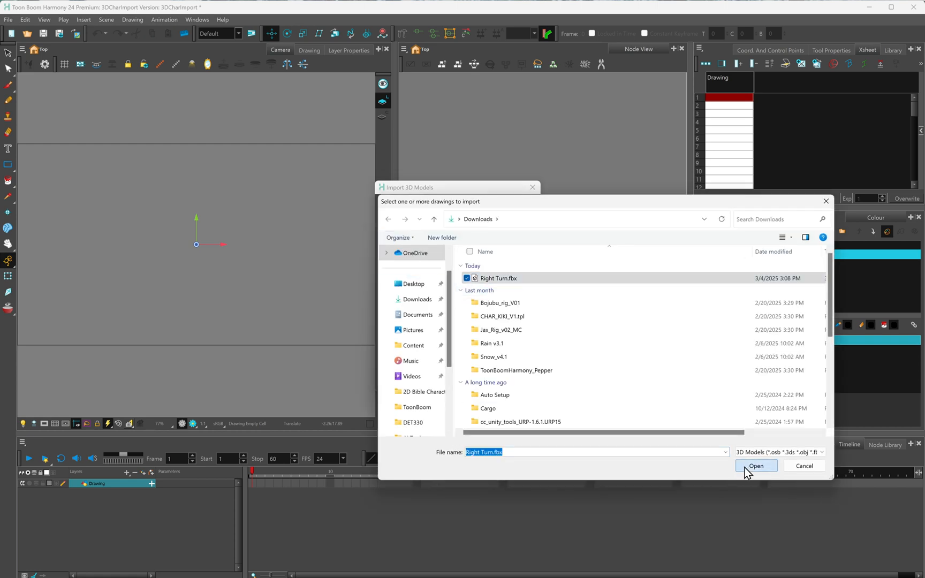
{"action": "left_click", "coordinate": [756, 466]}
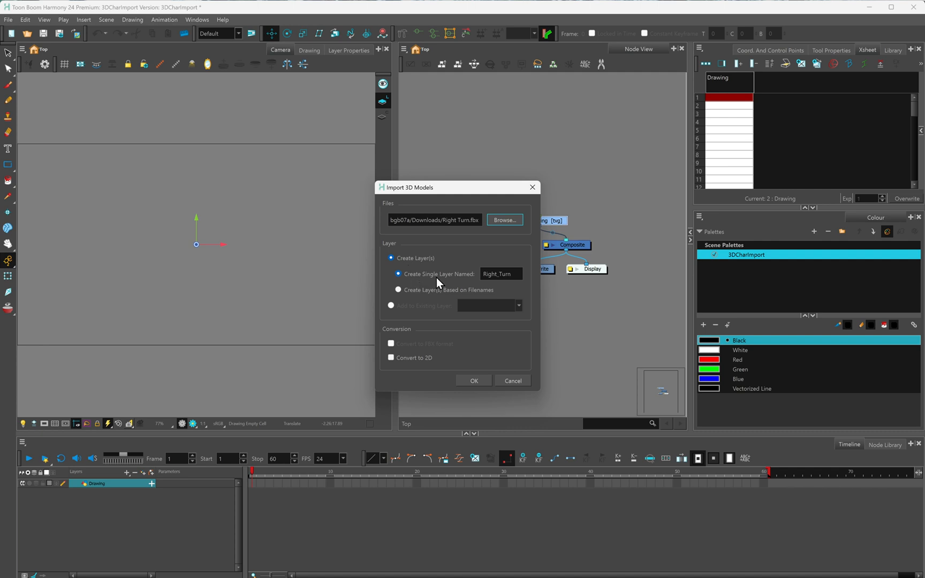
Import it as a single new layer named Right_Turn.
{"action": "left_click", "coordinate": [501, 274]}
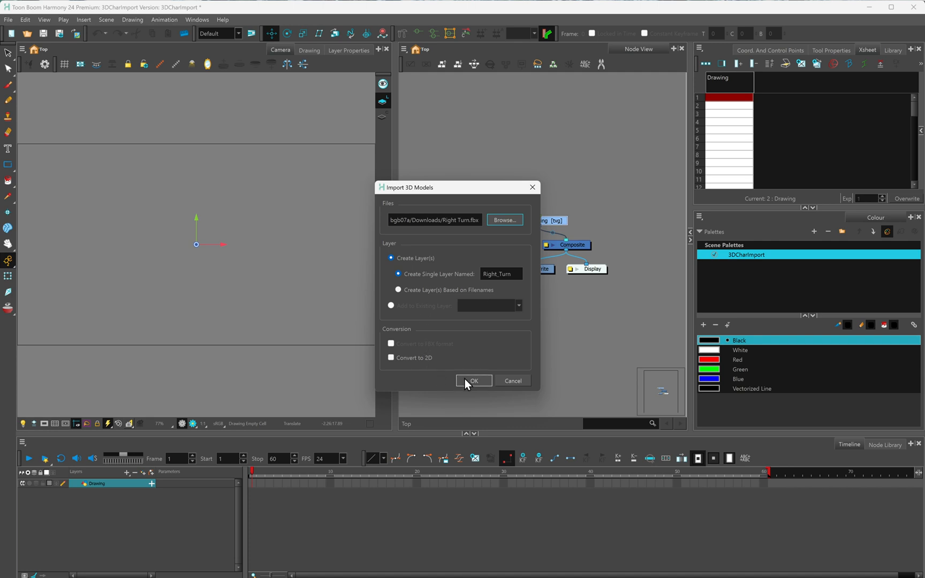
{"action": "left_click", "coordinate": [472, 380]}
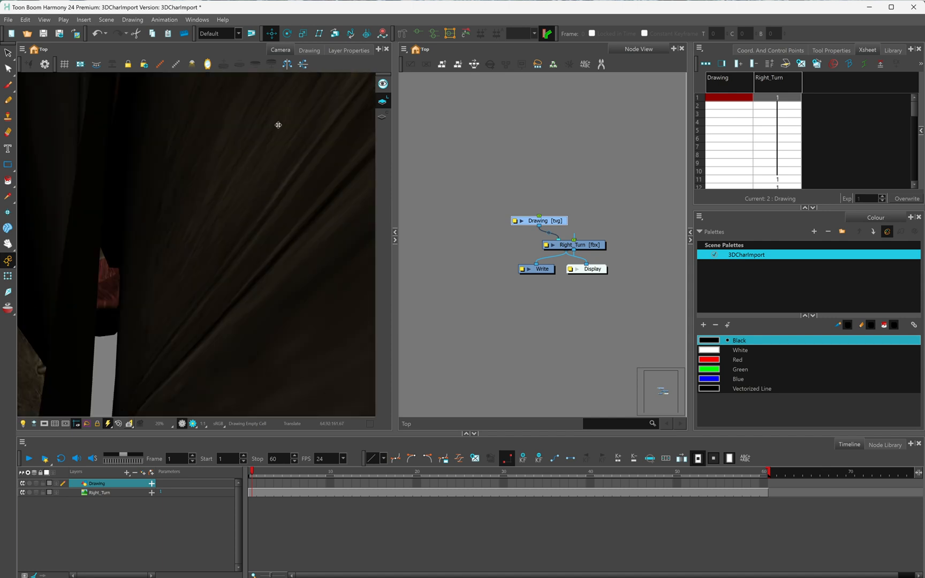
Re-import Right Turn.fbx so Right_Turn sits as its own layer under Drawing, wired into the Composite.
{"action": "left_click", "coordinate": [304, 33]}
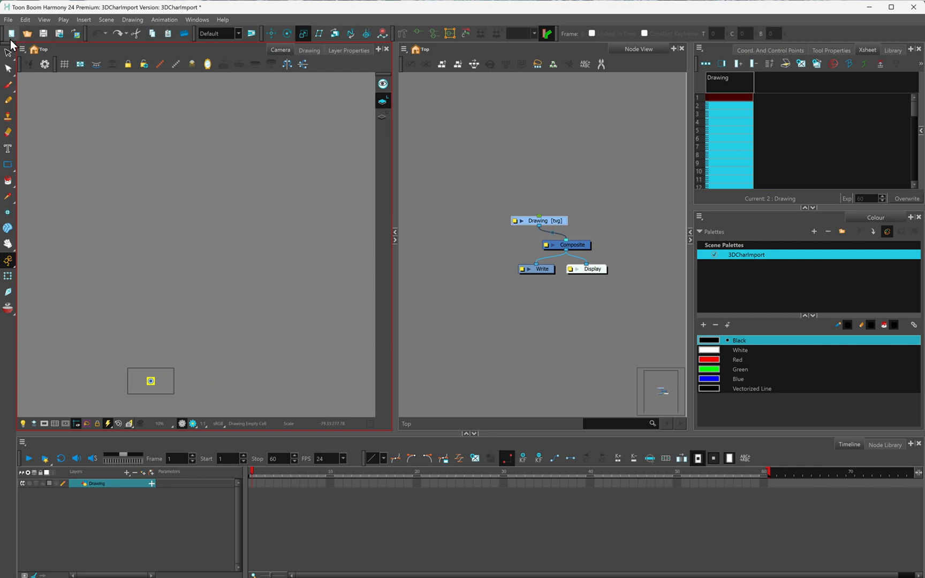
{"action": "left_click", "coordinate": [8, 20]}
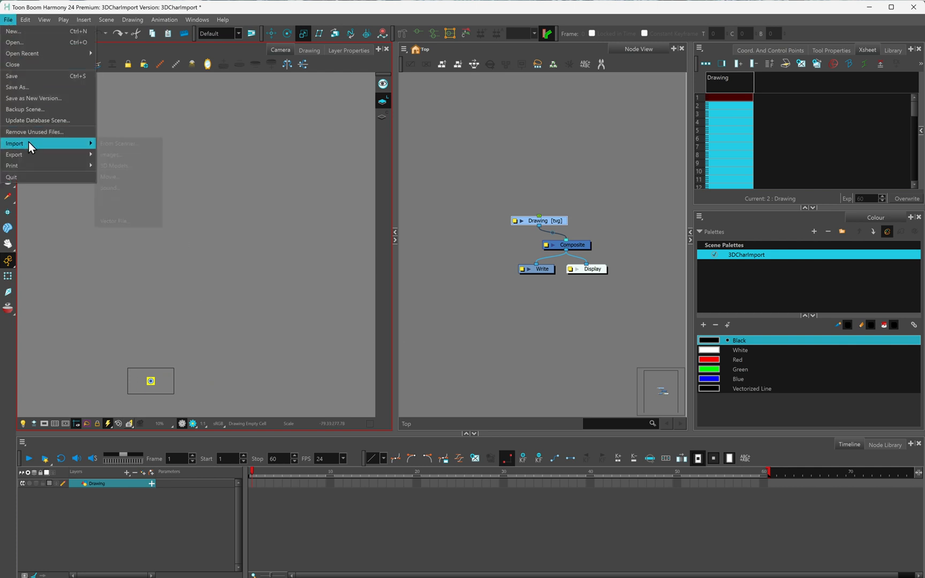
{"action": "left_click", "coordinate": [114, 166]}
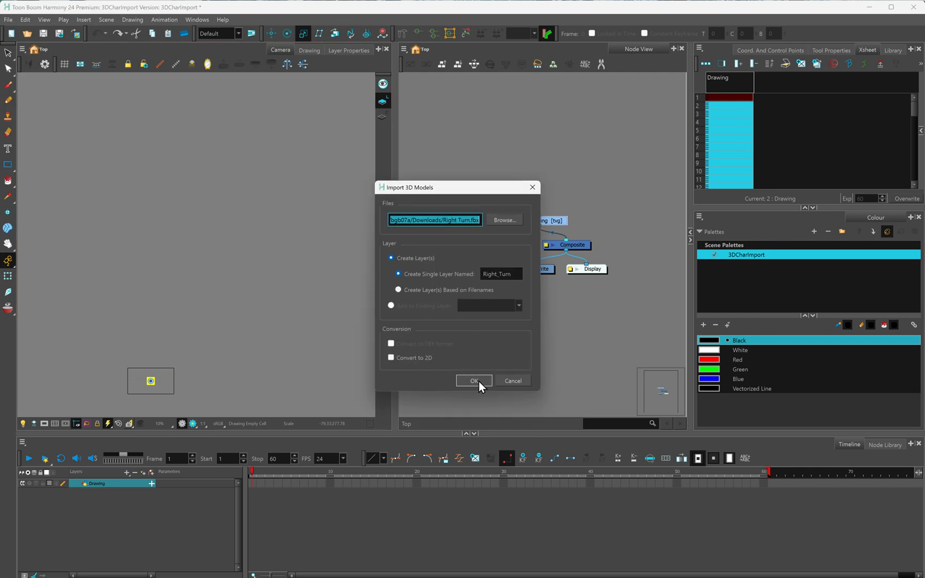
{"action": "left_click", "coordinate": [474, 380]}
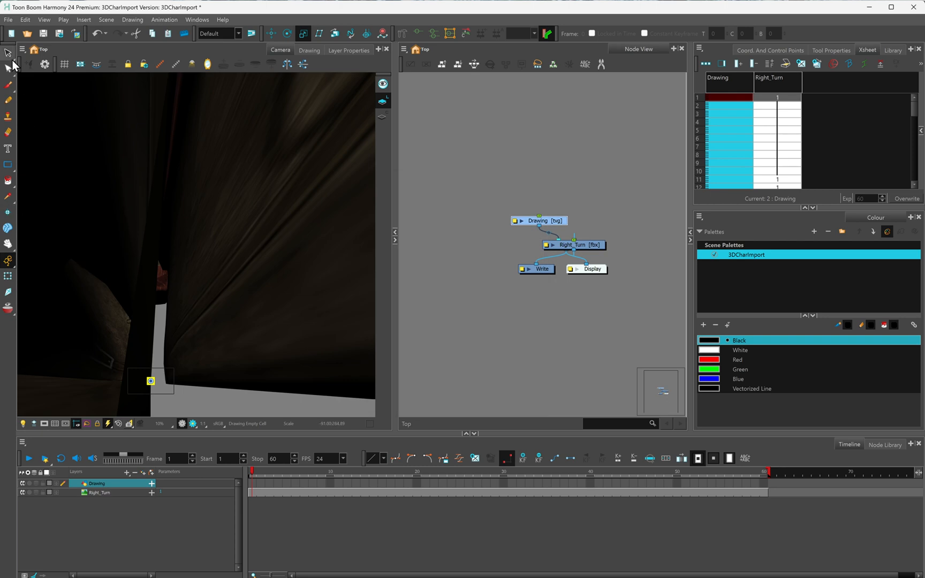
Shrink the Right_Turn model to a small figure low in frame and rotate it to face away.
{"action": "left_click", "coordinate": [100, 493]}
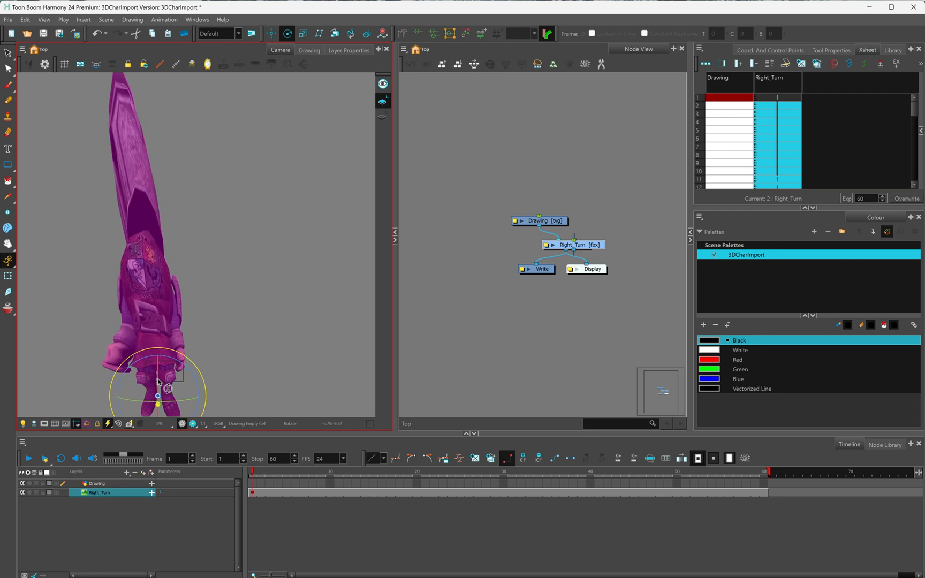
{"action": "left_click_drag", "start_coordinate": [159, 380], "coordinate": [171, 402]}
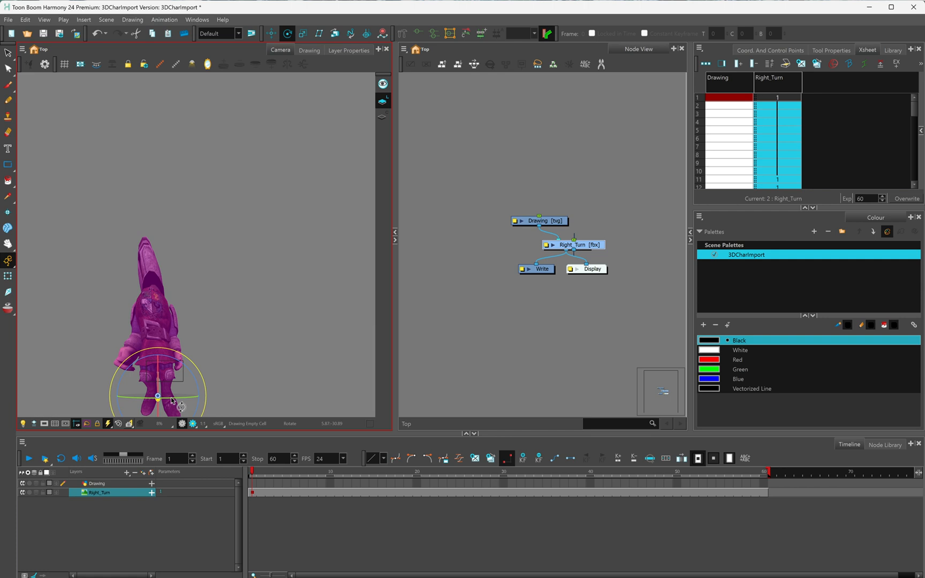
{"action": "left_click_drag", "start_coordinate": [158, 395], "coordinate": [212, 395]}
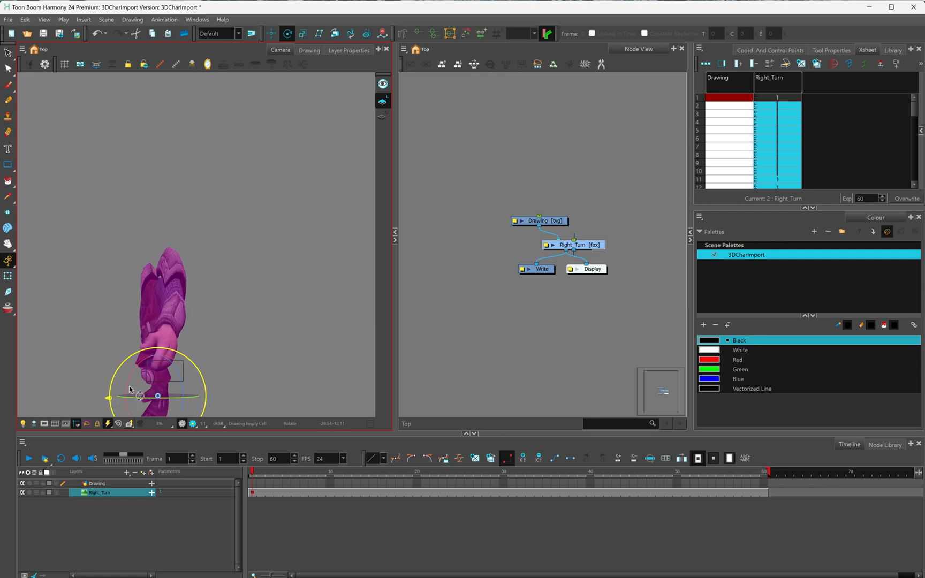
{"action": "left_click_drag", "start_coordinate": [110, 398], "coordinate": [136, 401]}
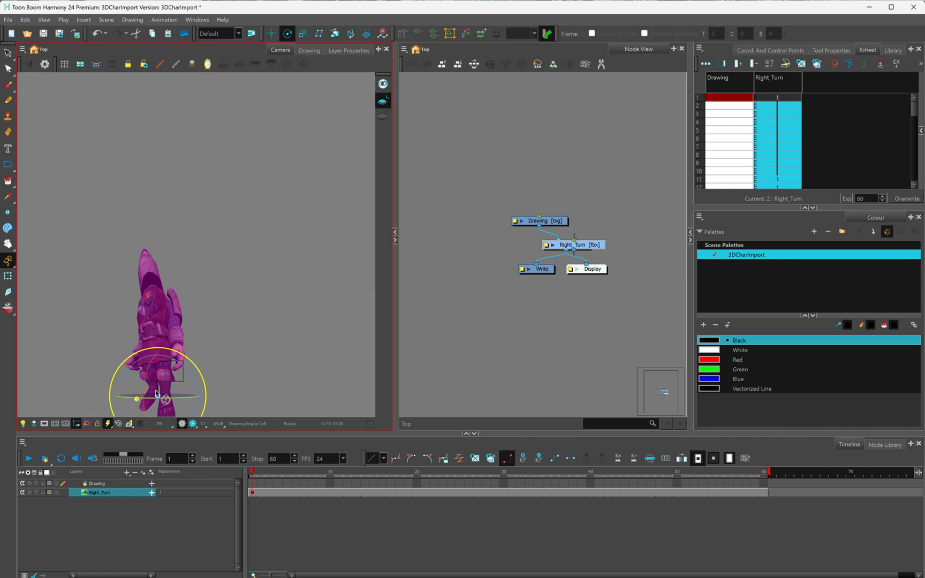
{"action": "left_click_drag", "start_coordinate": [165, 398], "coordinate": [151, 398]}
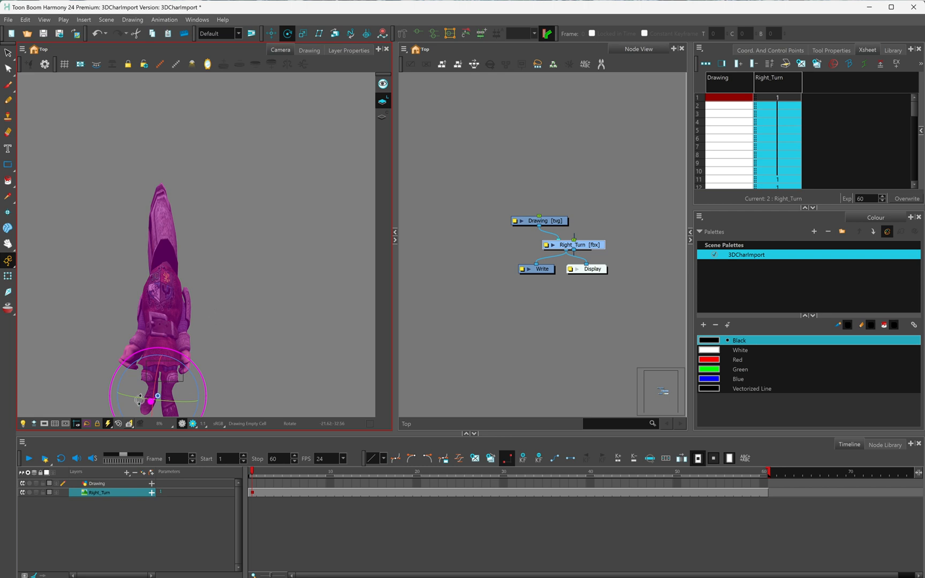
{"action": "left_click_drag", "start_coordinate": [138, 395], "coordinate": [179, 404]}
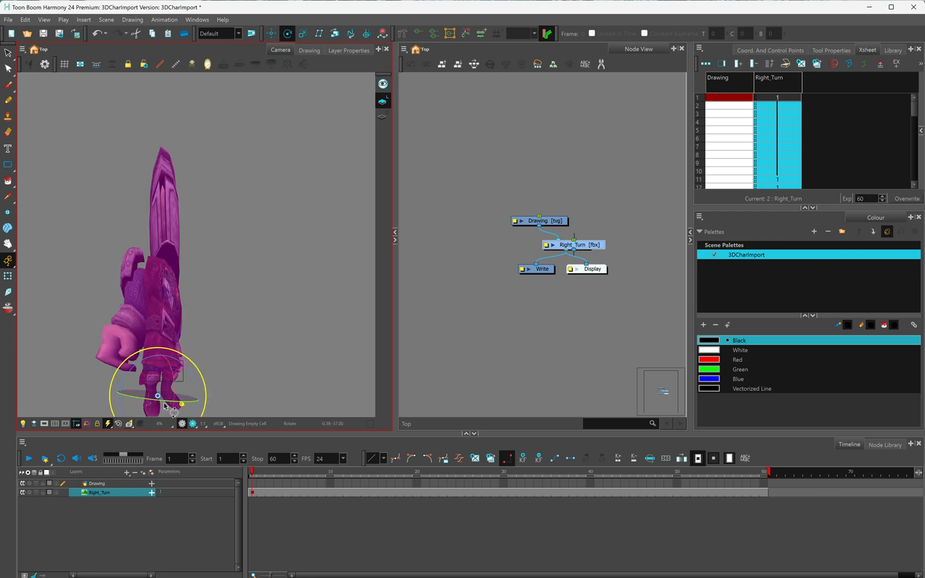
{"action": "left_click_drag", "start_coordinate": [183, 404], "coordinate": [148, 407]}
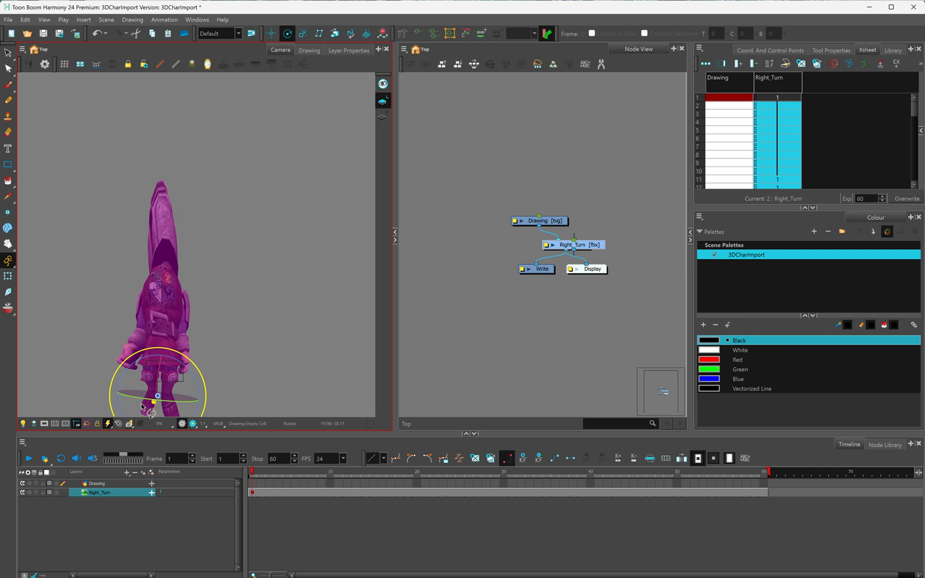
{"action": "left_click_drag", "start_coordinate": [148, 403], "coordinate": [195, 368]}
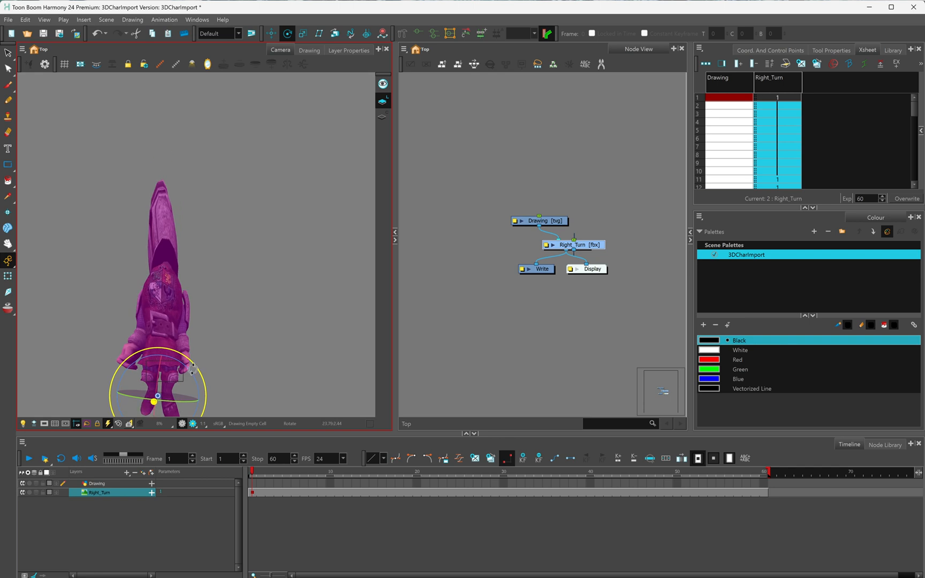
{"action": "left_click_drag", "start_coordinate": [188, 368], "coordinate": [223, 362]}
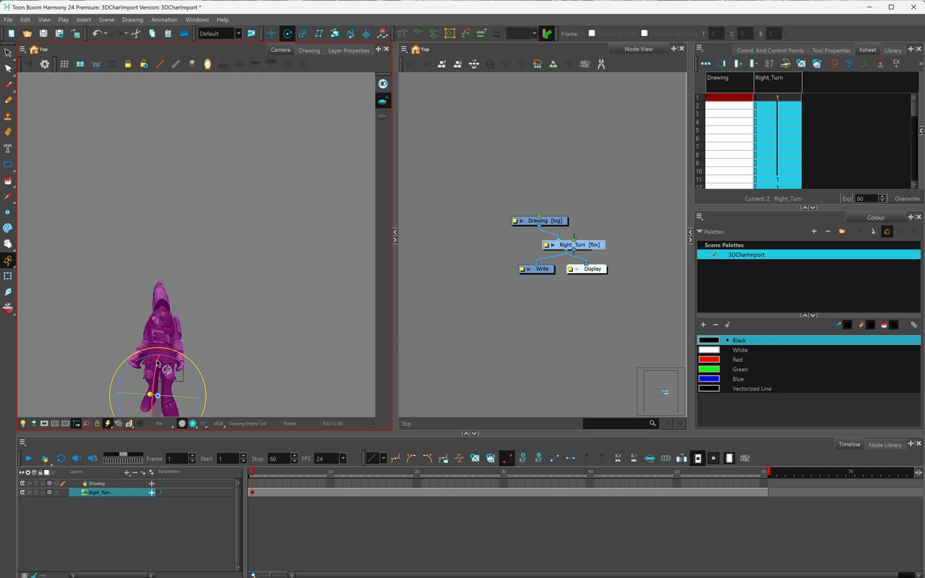
{"action": "left_click_drag", "start_coordinate": [166, 367], "coordinate": [158, 394]}
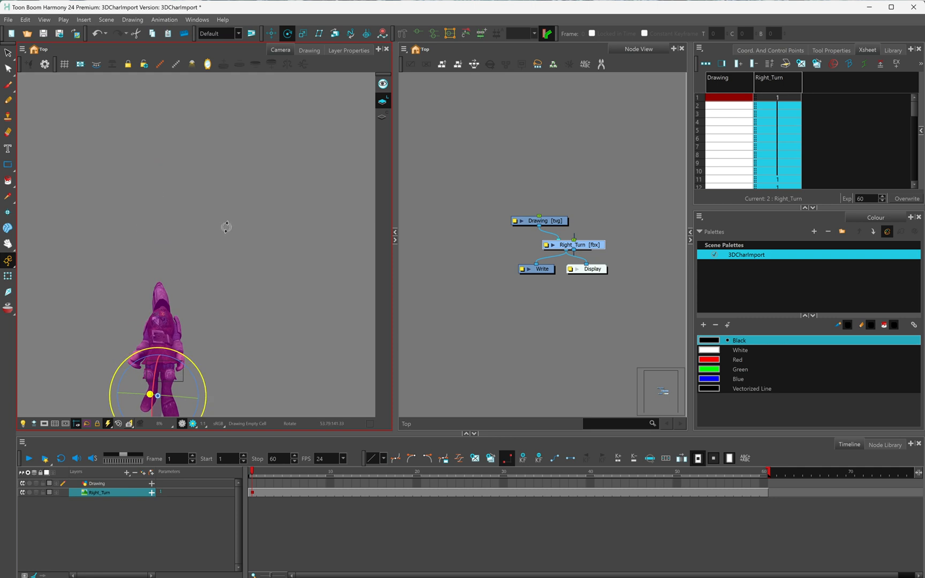
Fine-tune the model's rotation with the rotate tool, then scrub the timeline from frame 1 to check the turn.
{"action": "left_click", "coordinate": [271, 33]}
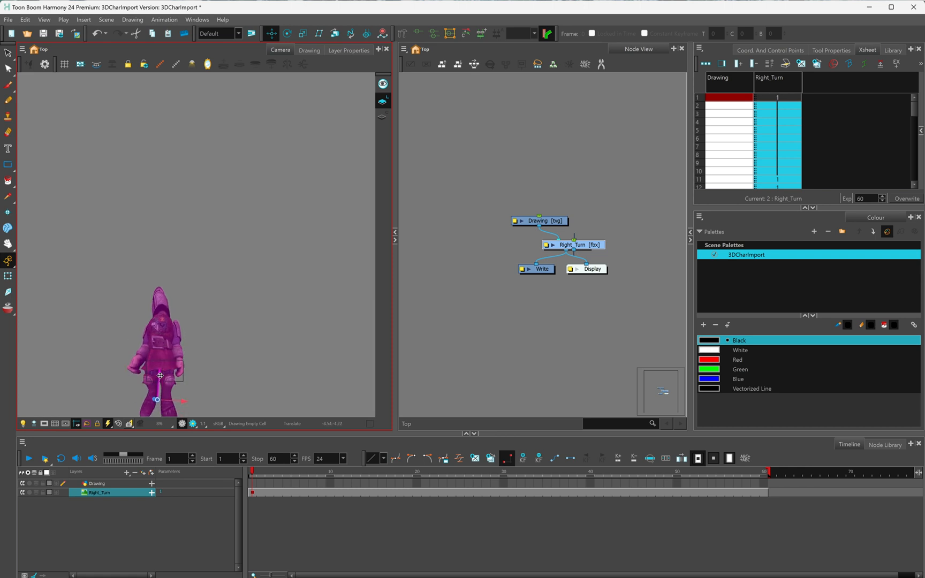
{"action": "left_click", "coordinate": [287, 33]}
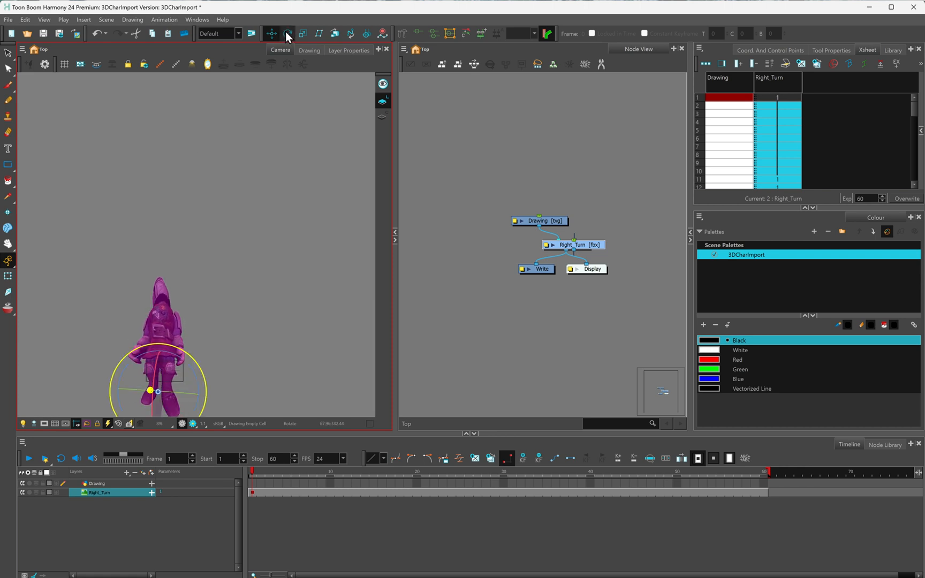
{"action": "left_click", "coordinate": [287, 33]}
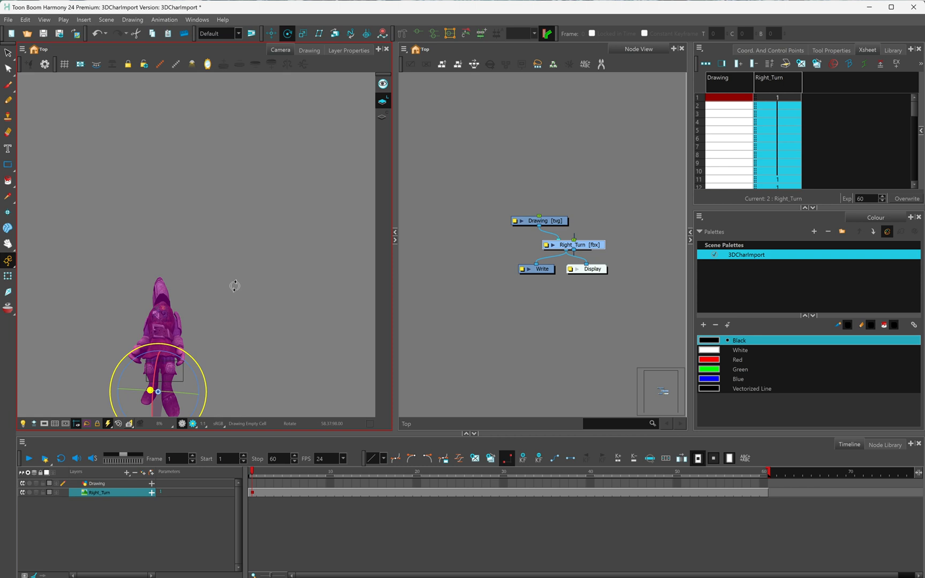
{"action": "left_click_drag", "start_coordinate": [234, 286], "coordinate": [269, 279]}
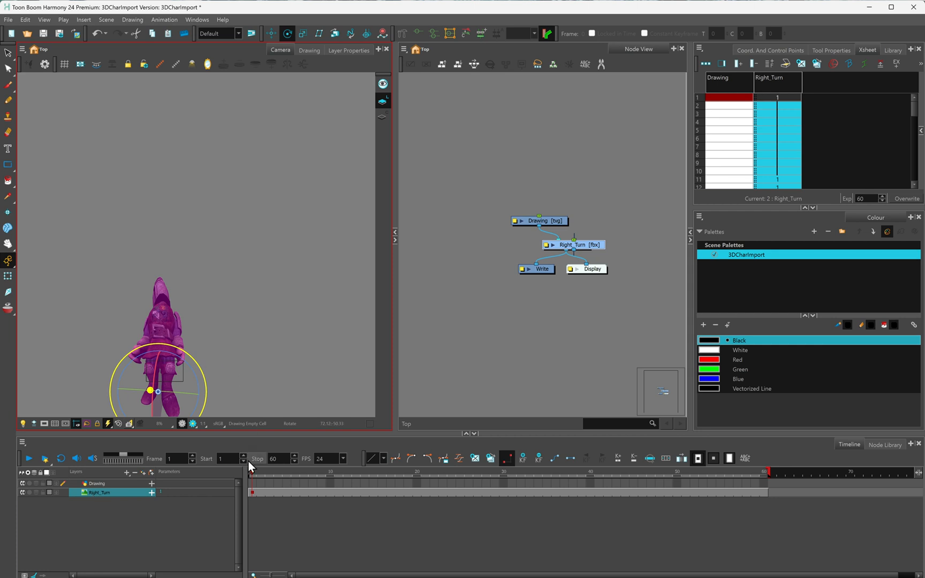
{"action": "left_click", "coordinate": [471, 480]}
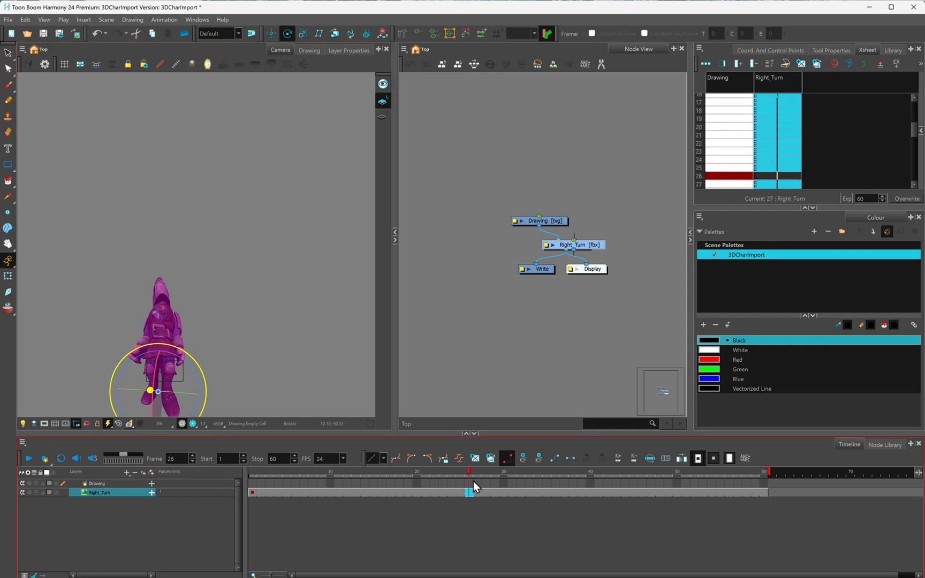
{"action": "left_click_drag", "start_coordinate": [471, 489], "coordinate": [762, 489]}
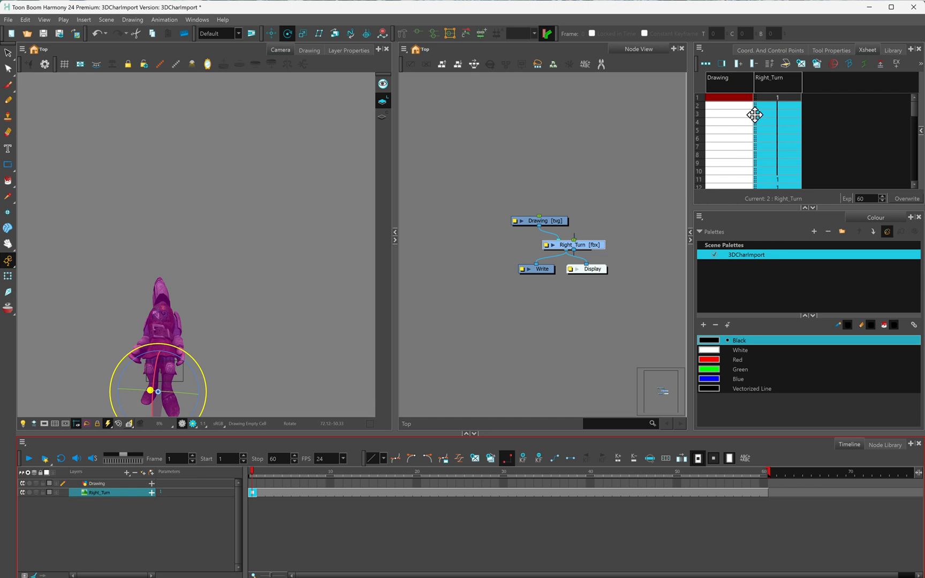
{"action": "mouse_move", "coordinate": [873, 52]}
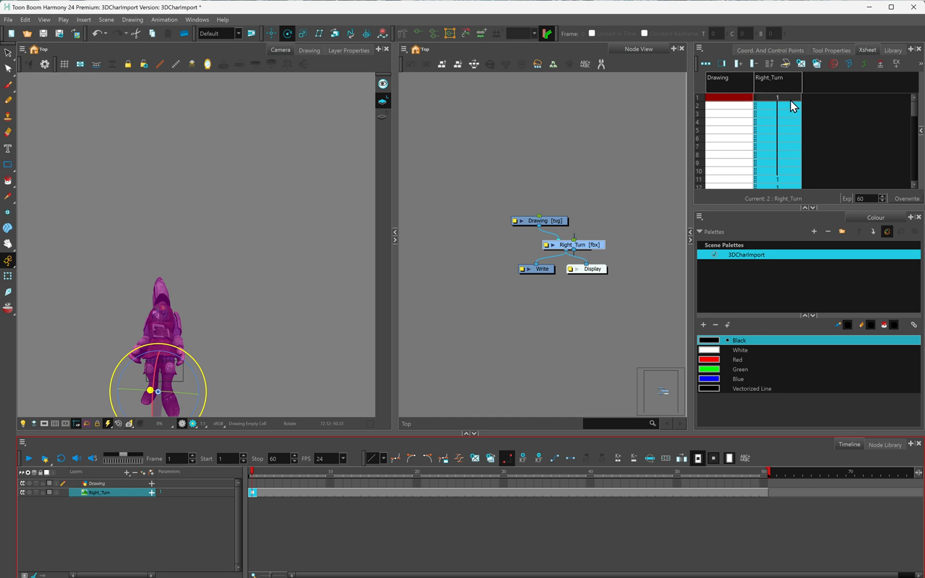
{"action": "scroll", "scroll_direction": "down", "scroll_amount": 3}
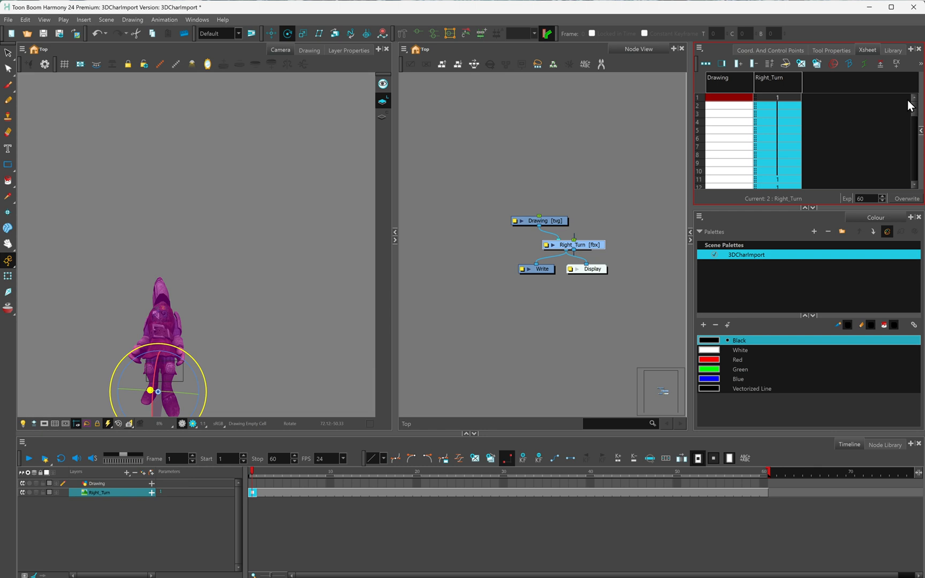
{"action": "mouse_move", "coordinate": [785, 101]}
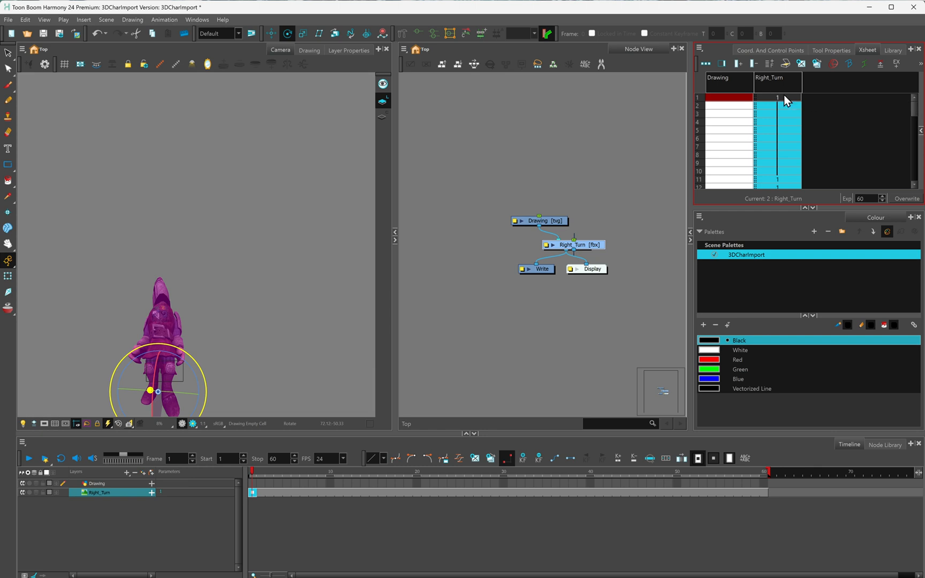
Bring up Sequence Fill for the Right_Turn exposure column and set Increment 2 with Hold 2.
{"action": "right_click", "coordinate": [778, 97]}
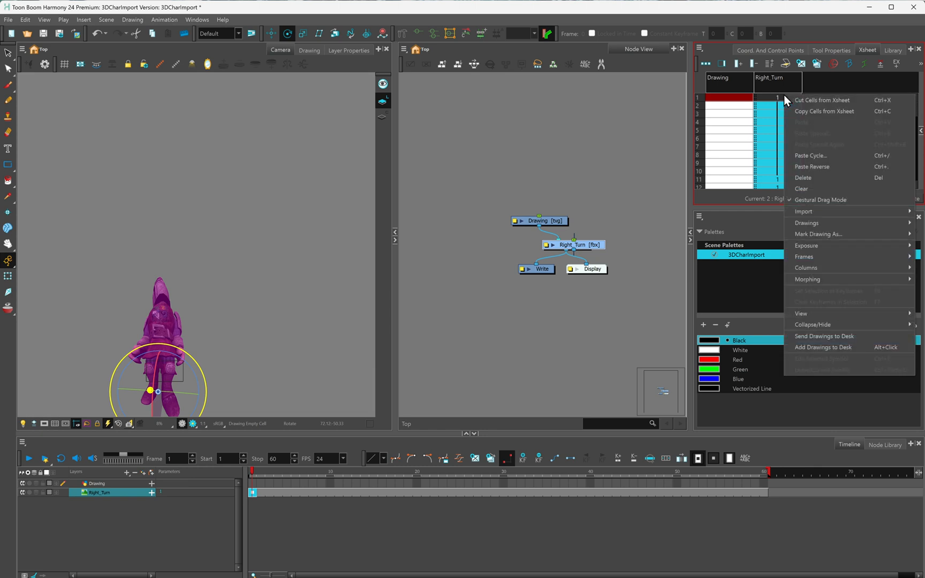
{"action": "mouse_move", "coordinate": [818, 234]}
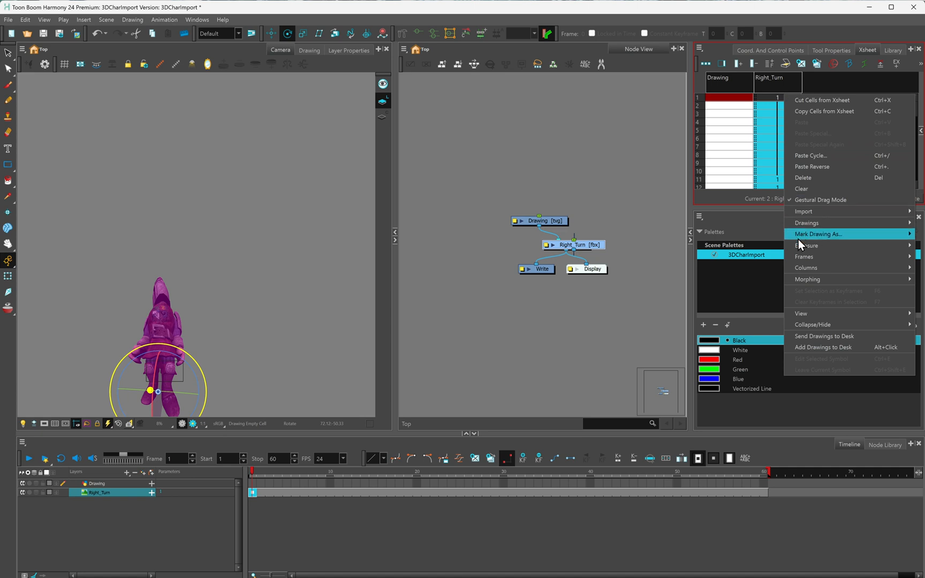
{"action": "mouse_move", "coordinate": [806, 245]}
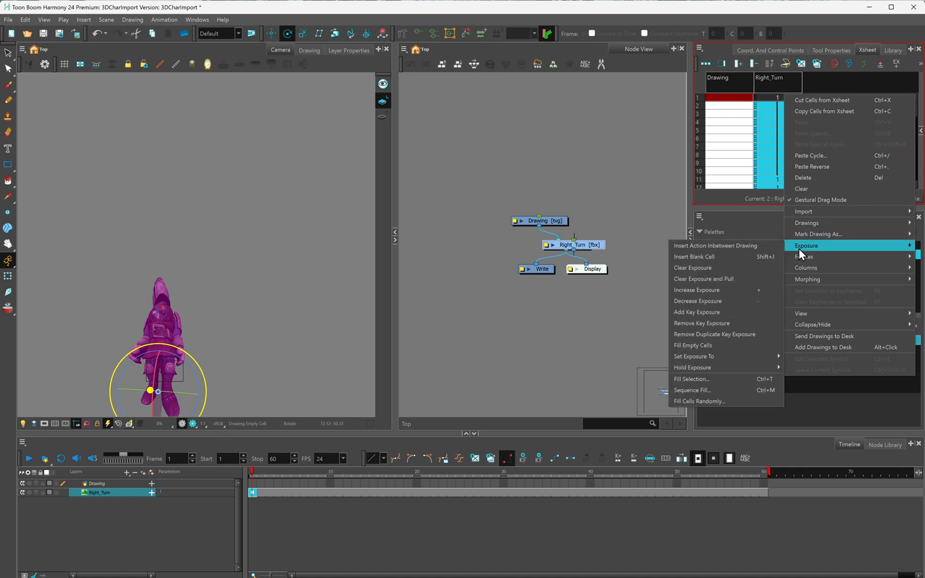
{"action": "mouse_move", "coordinate": [702, 390]}
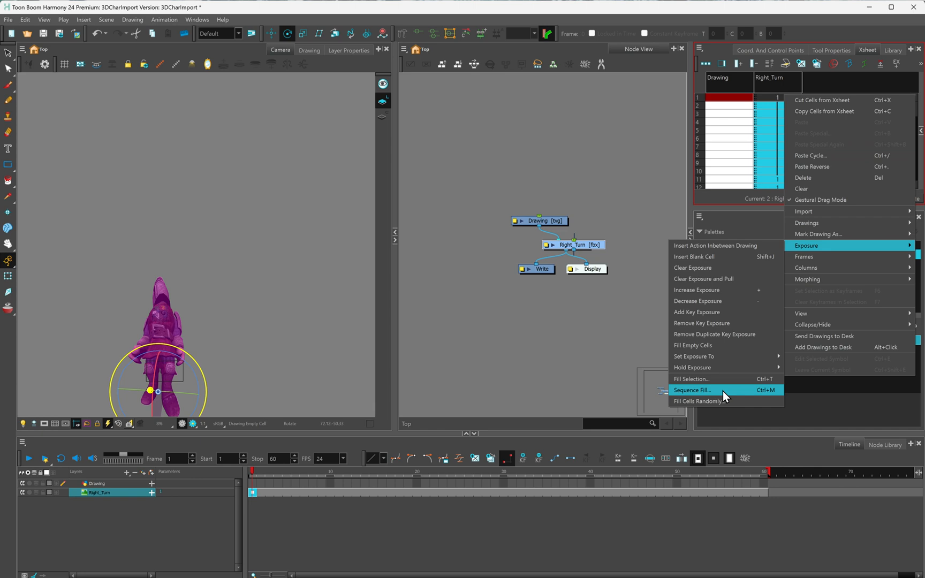
{"action": "left_click", "coordinate": [692, 390]}
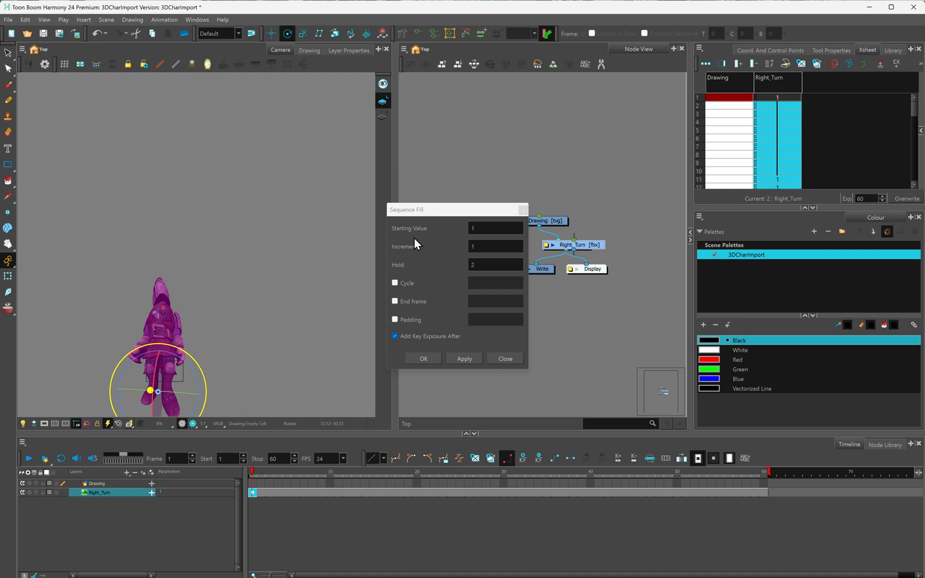
{"action": "mouse_move", "coordinate": [423, 293]}
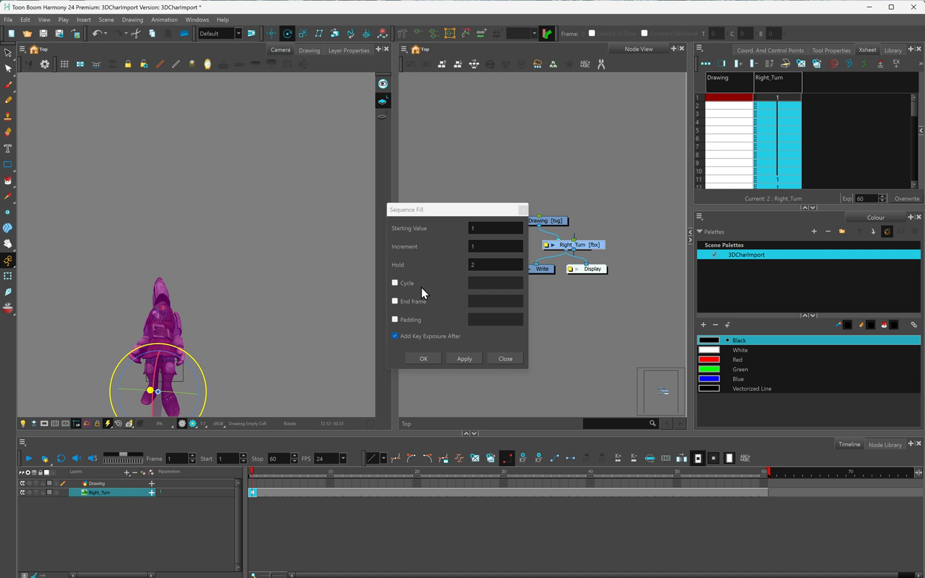
{"action": "mouse_move", "coordinate": [419, 319]}
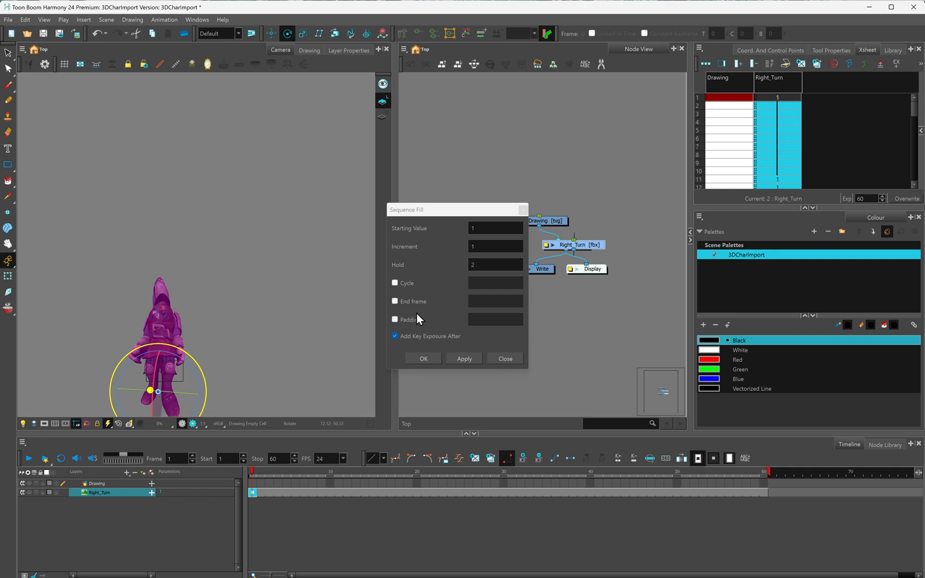
{"action": "left_click", "coordinate": [495, 228]}
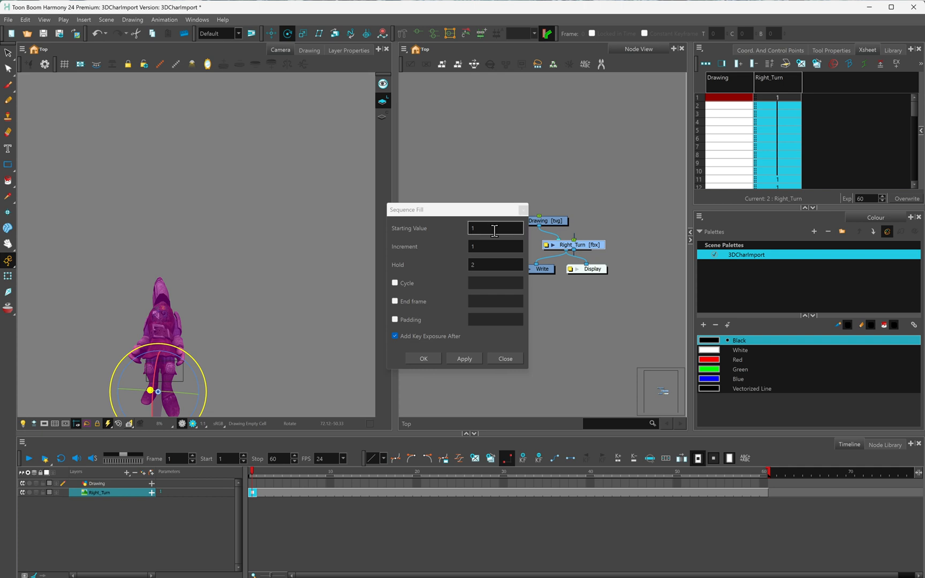
{"action": "mouse_move", "coordinate": [428, 253]}
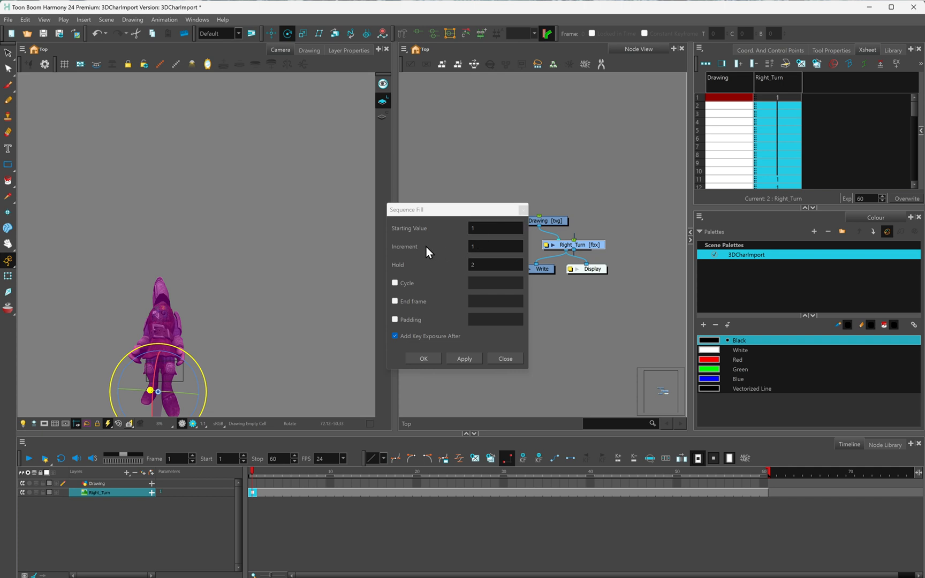
{"action": "left_click", "coordinate": [495, 246]}
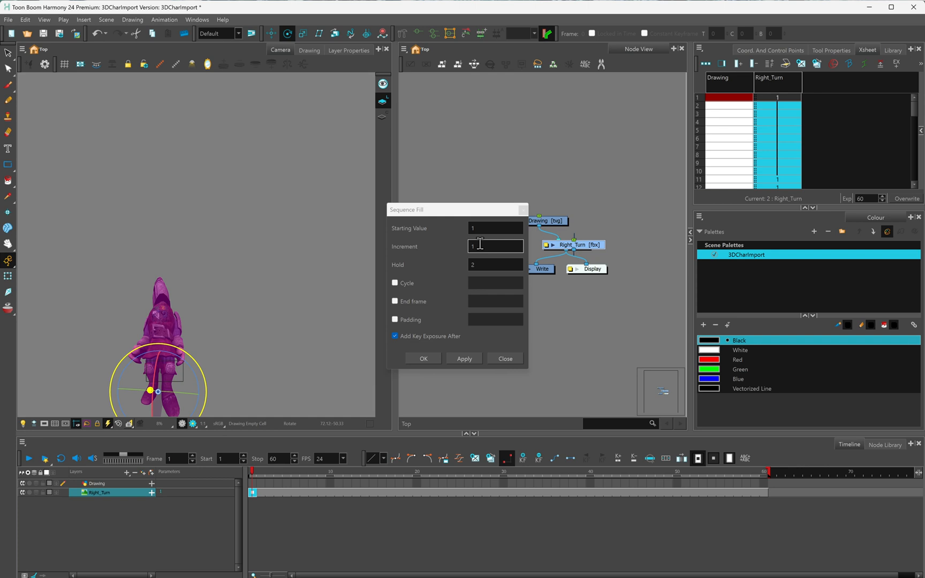
{"action": "left_click", "coordinate": [495, 246]}
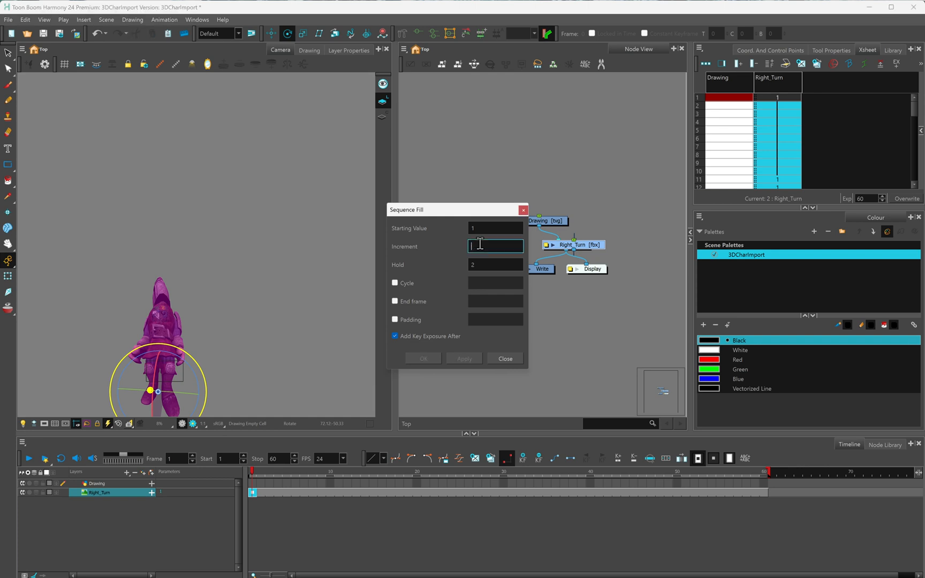
{"action": "type", "text": "2"}
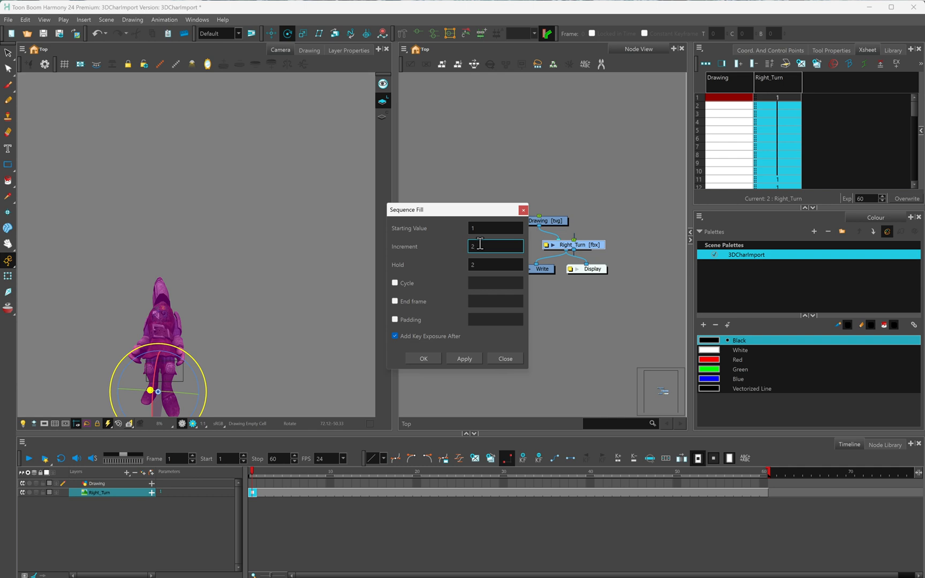
{"action": "mouse_move", "coordinate": [472, 319]}
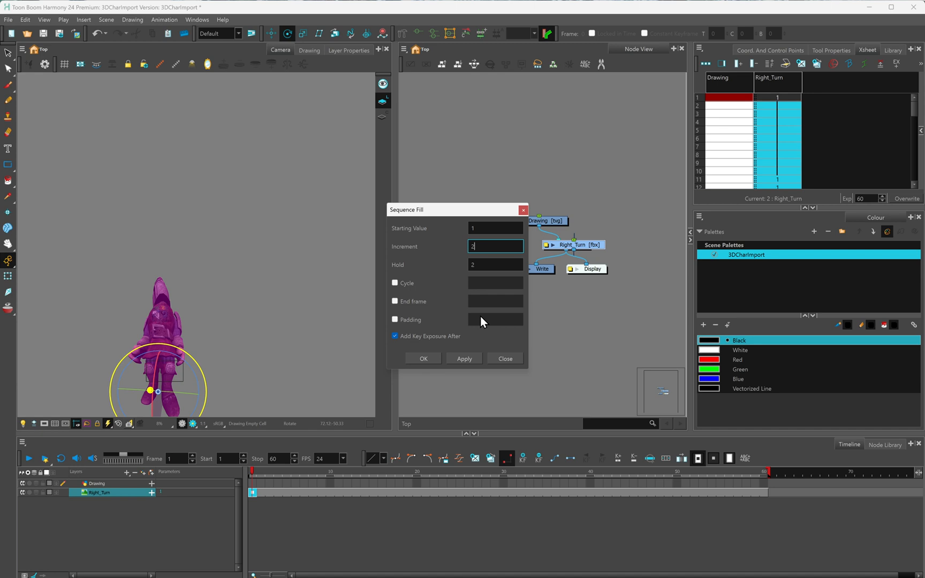
{"action": "mouse_move", "coordinate": [482, 327]}
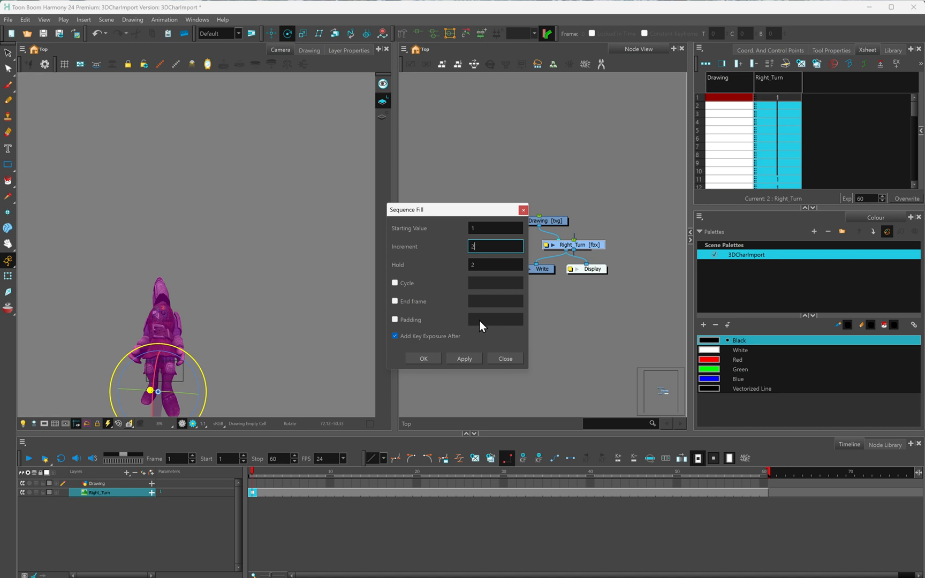
Enable Padding of 1, apply the fill to the Right_Turn column and confirm.
{"action": "left_click", "coordinate": [395, 319]}
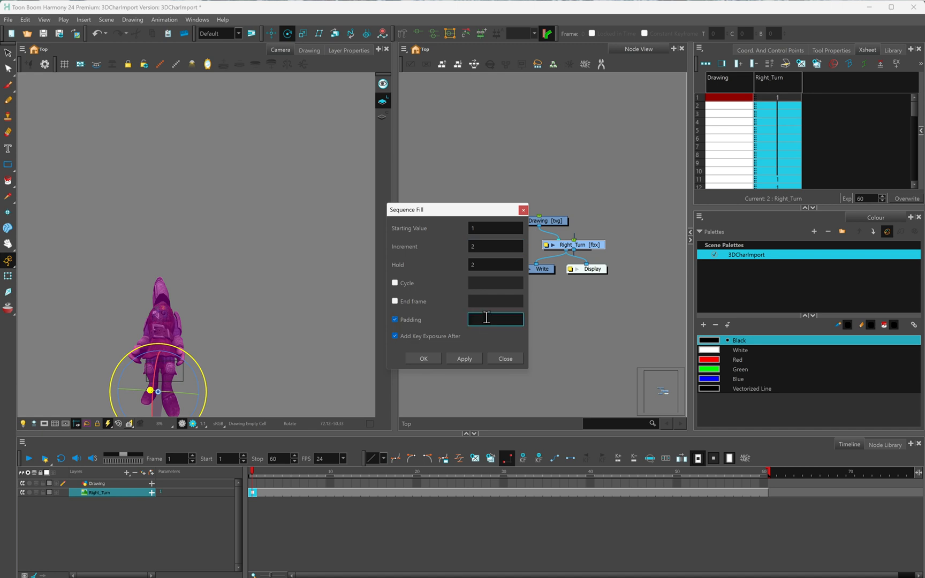
{"action": "type", "text": "1"}
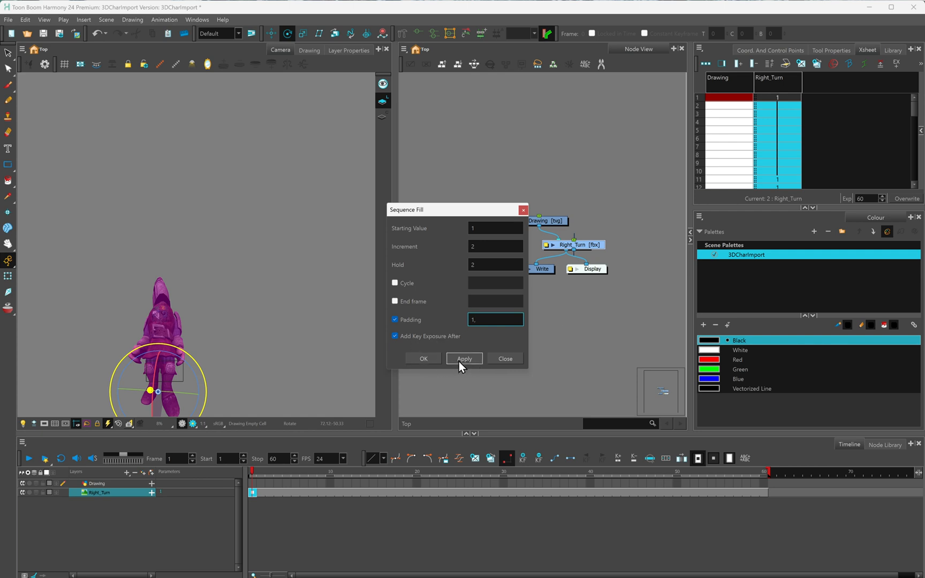
{"action": "left_click", "coordinate": [464, 357]}
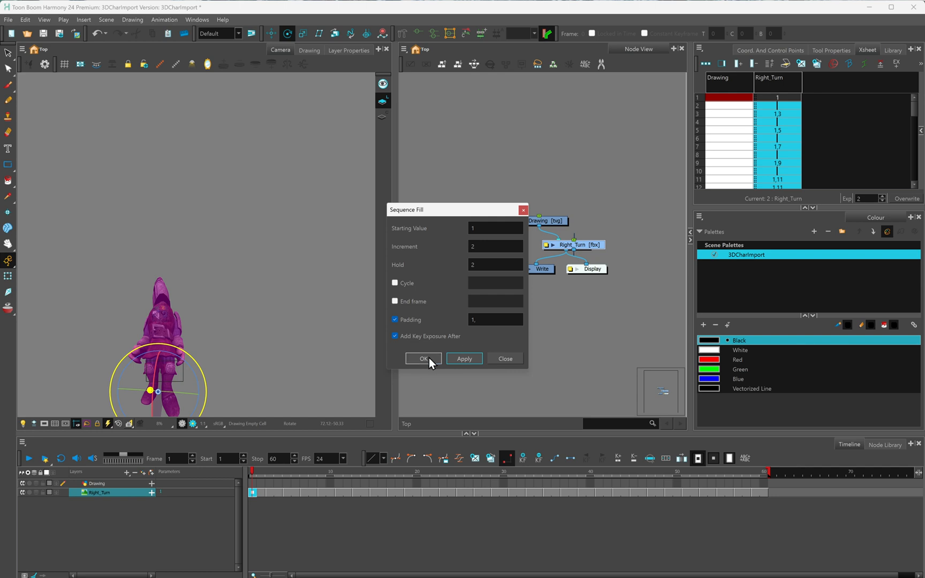
{"action": "left_click", "coordinate": [423, 359]}
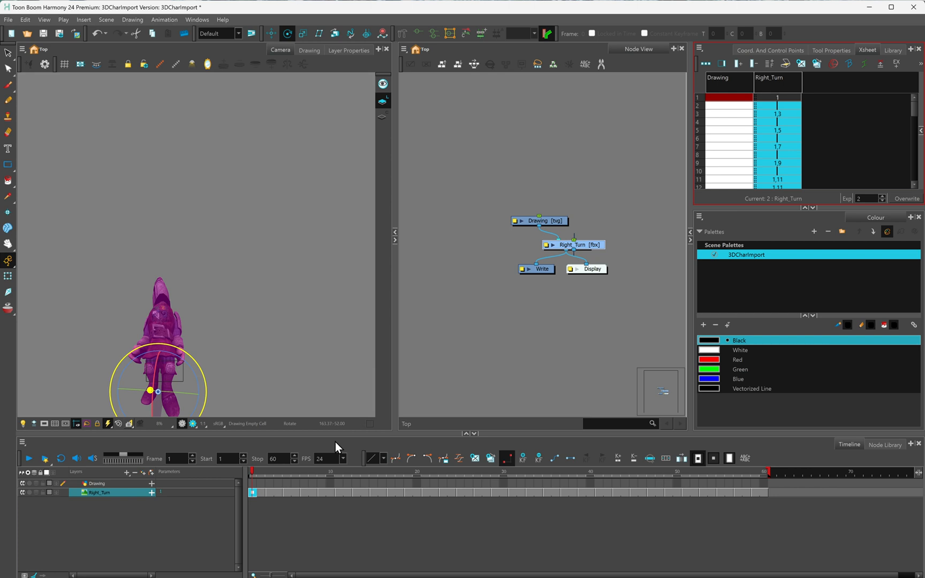
Scrub and step through the timeline to review the turnaround poses held on twos.
{"action": "left_click", "coordinate": [304, 475]}
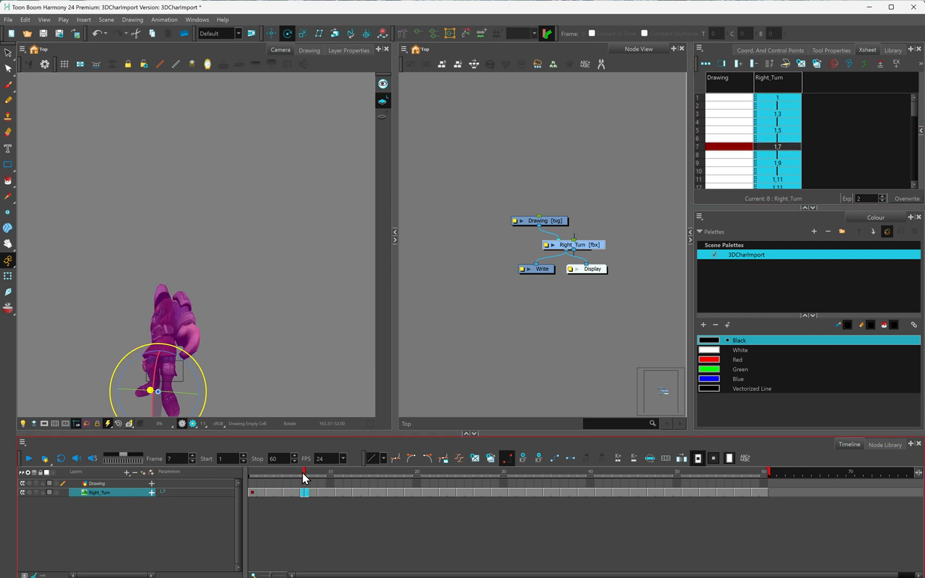
{"action": "left_click_drag", "start_coordinate": [304, 474], "coordinate": [469, 473]}
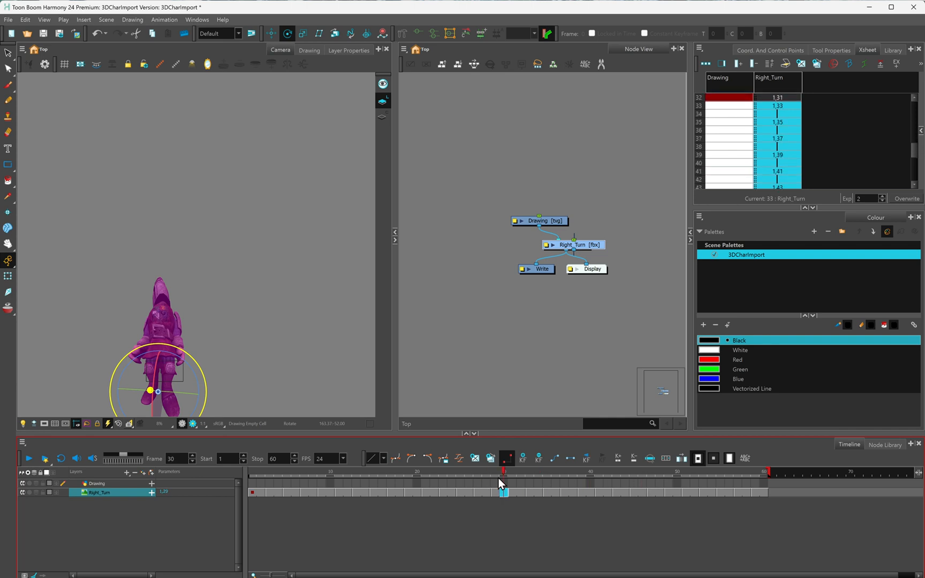
{"action": "left_click", "coordinate": [350, 473]}
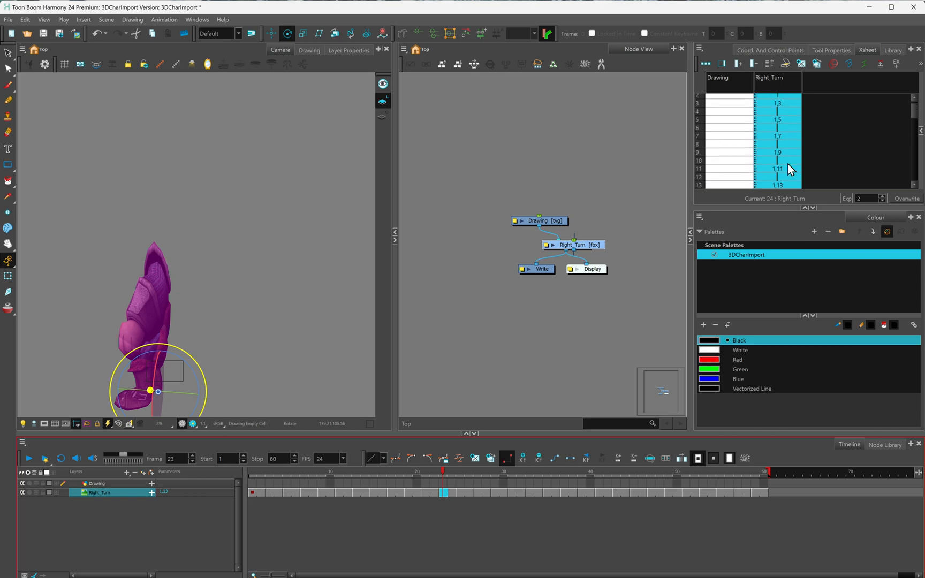
{"action": "mouse_move", "coordinate": [444, 473]}
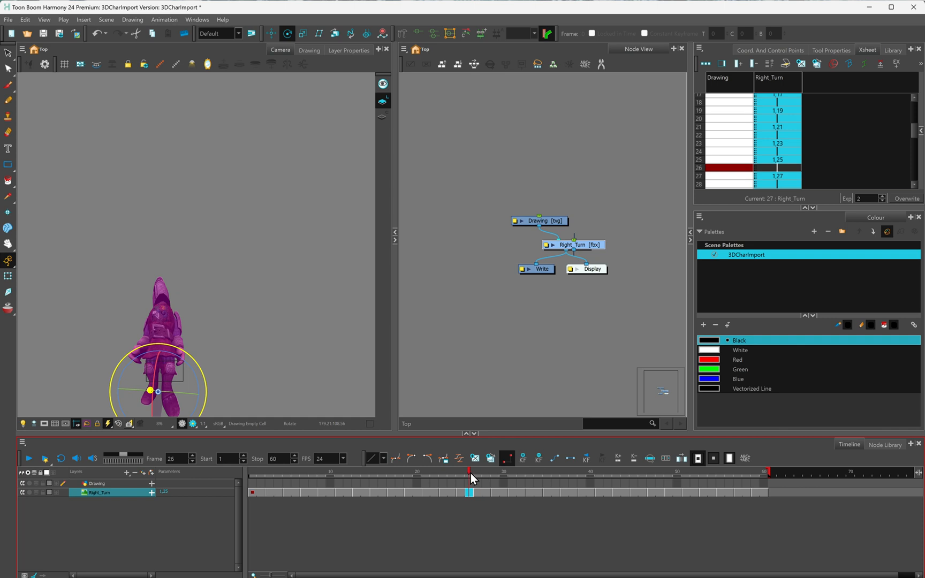
{"action": "left_click", "coordinate": [698, 458]}
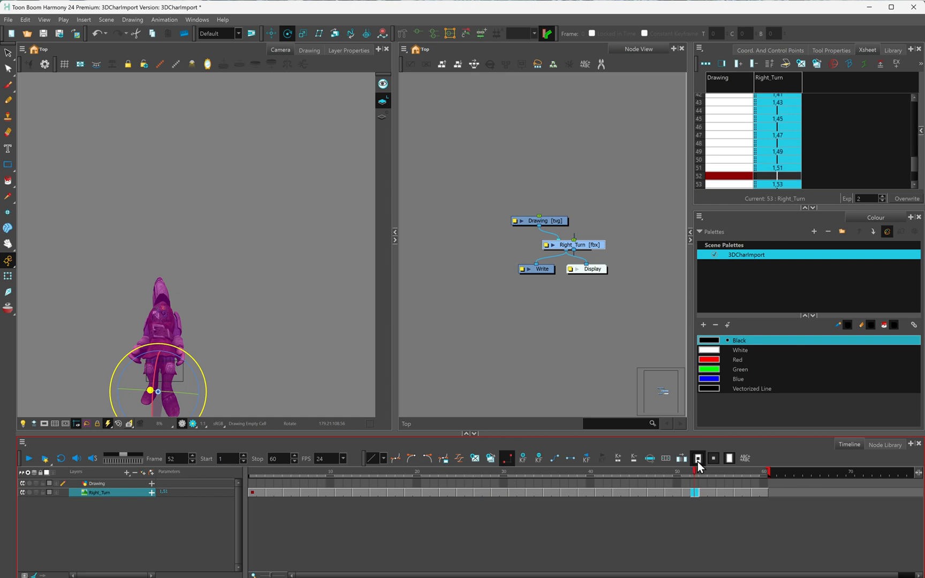
{"action": "left_click", "coordinate": [338, 471]}
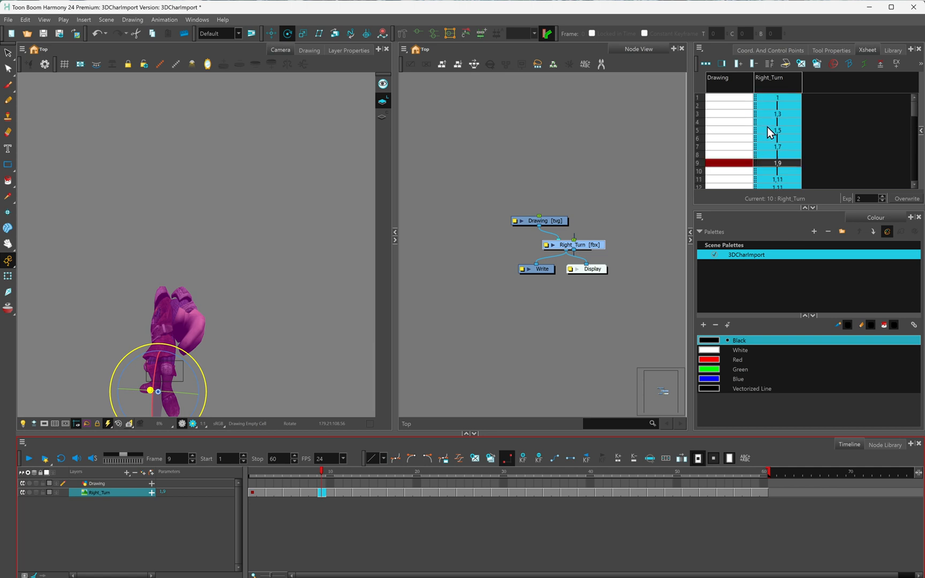
{"action": "mouse_move", "coordinate": [779, 122]}
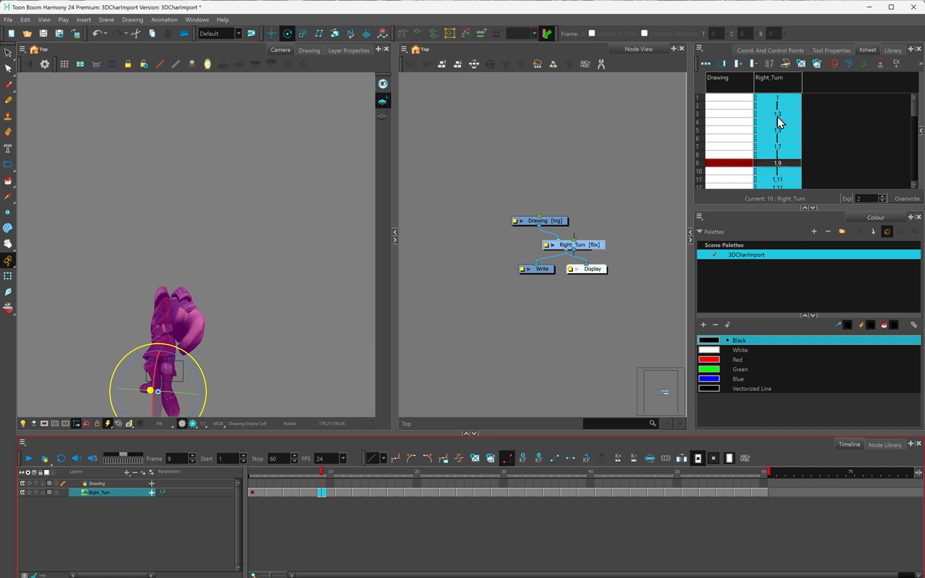
{"action": "mouse_move", "coordinate": [780, 136]}
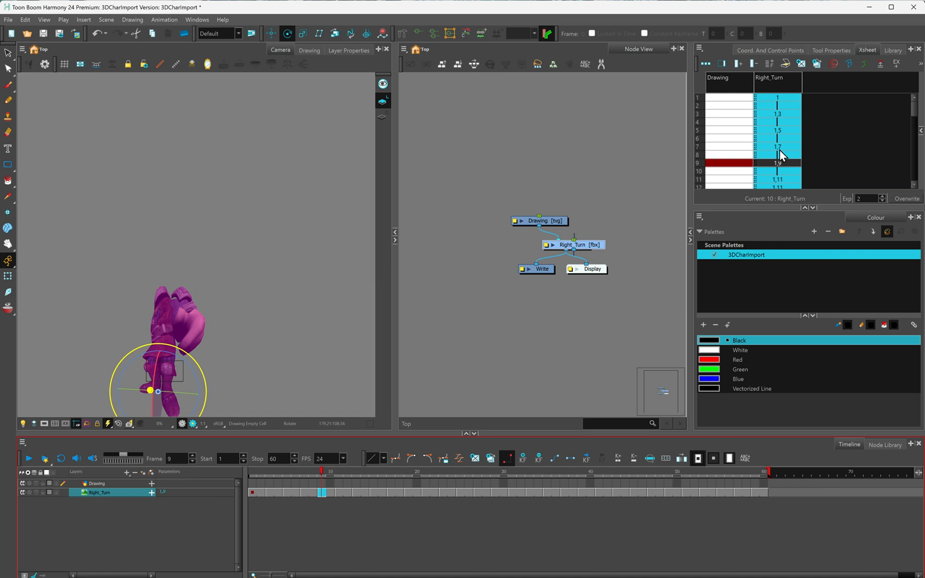
{"action": "mouse_move", "coordinate": [772, 118]}
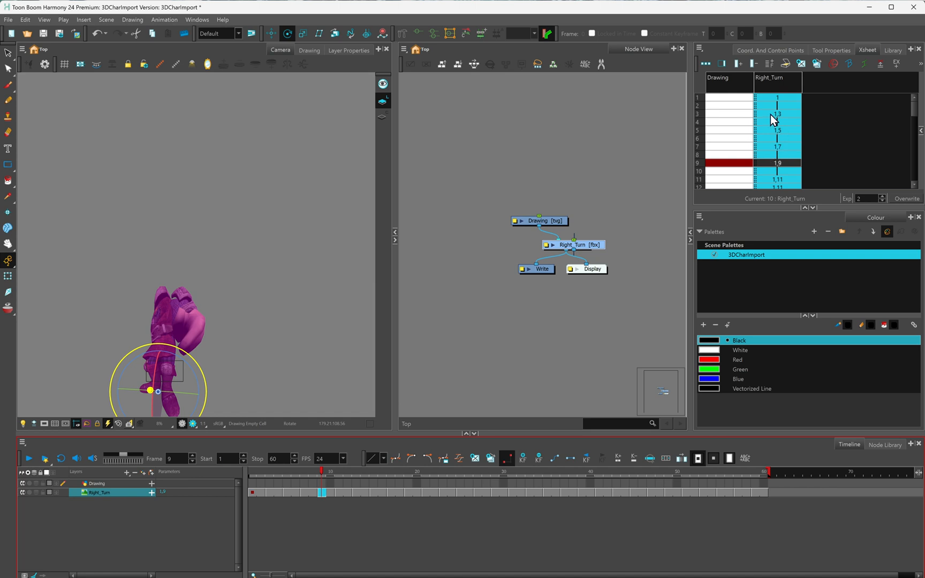
{"action": "mouse_move", "coordinate": [785, 125]}
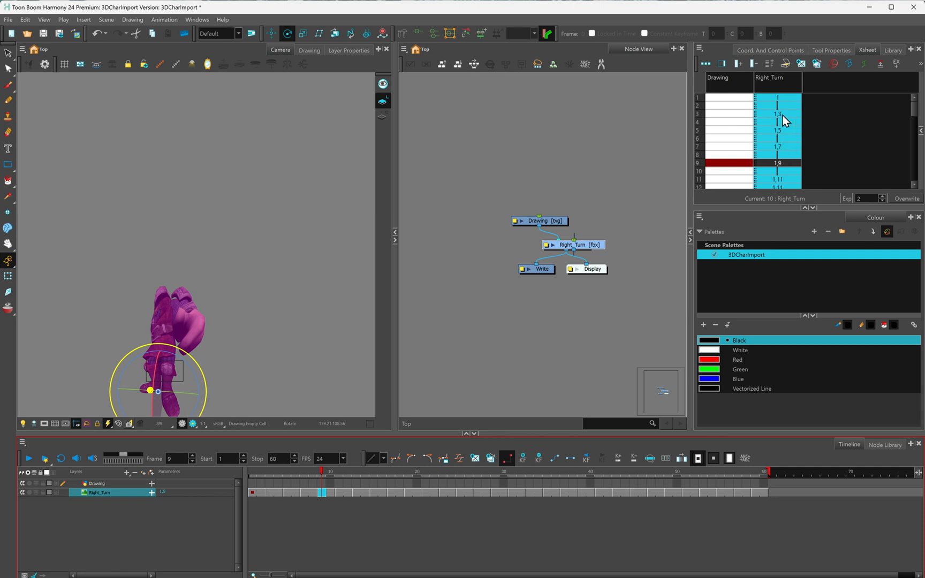
{"action": "mouse_move", "coordinate": [291, 383]}
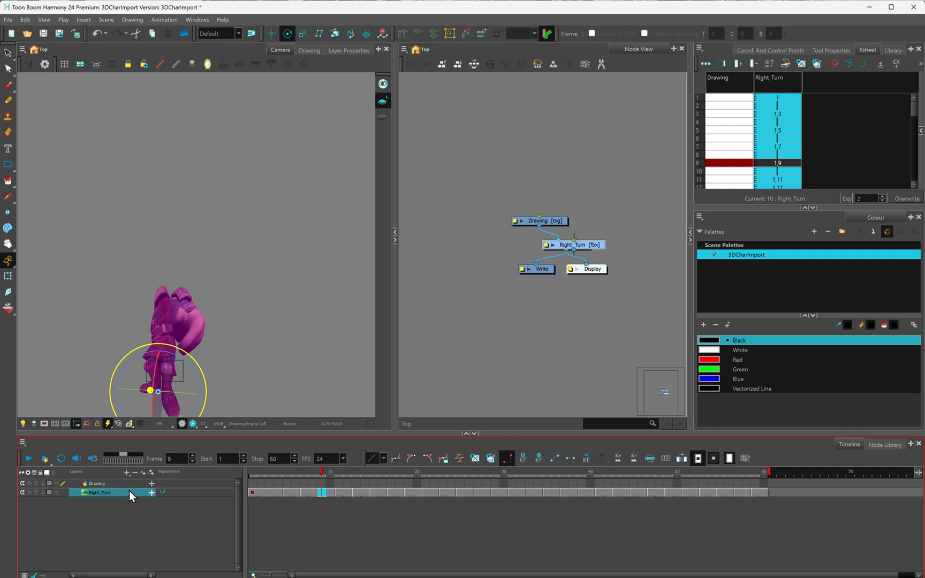
Make the empty Drawing layer the active layer above the Right_Turn reference.
{"action": "left_click", "coordinate": [96, 482]}
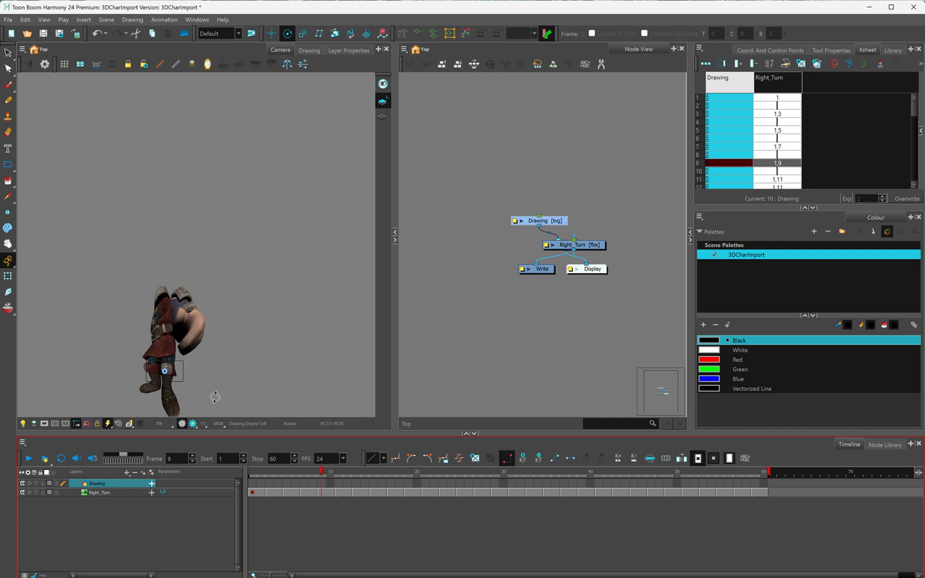